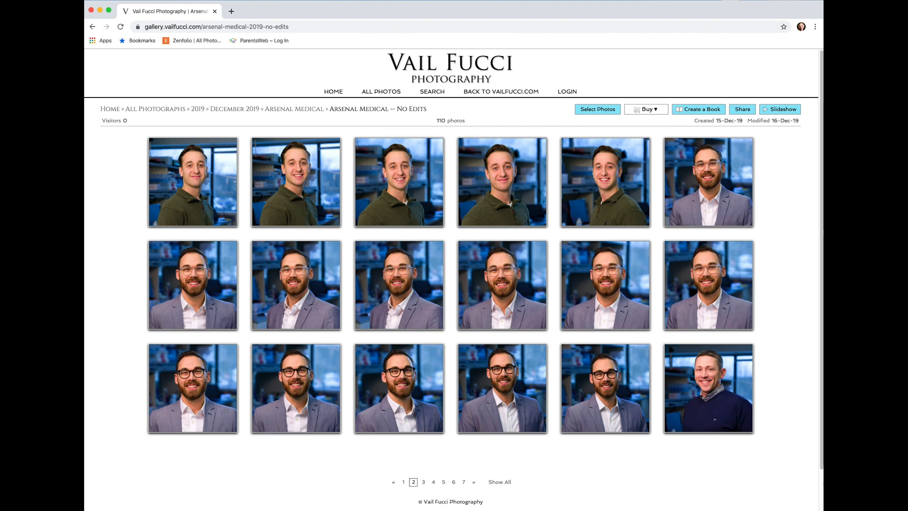
pyautogui.moveTo(578, 90)
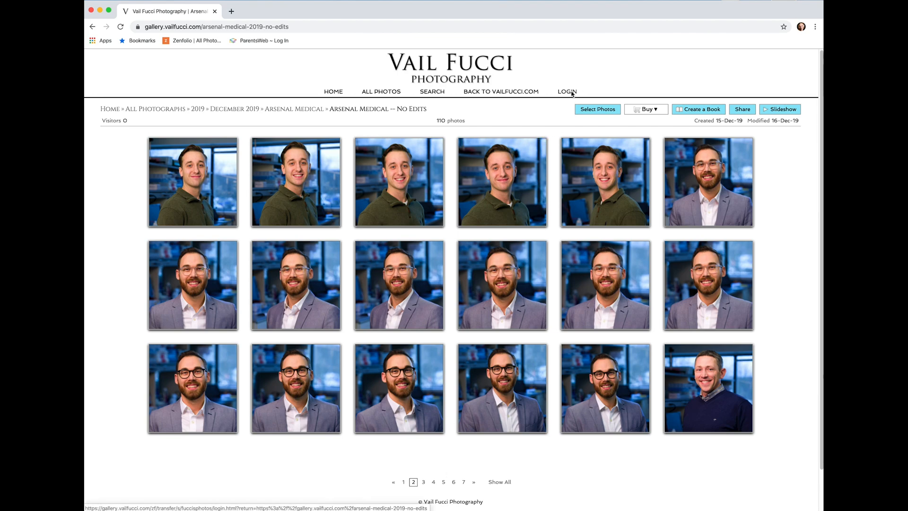
# Go to the gallery's login page from the LOGIN link in the top navigation
pyautogui.click(567, 91)
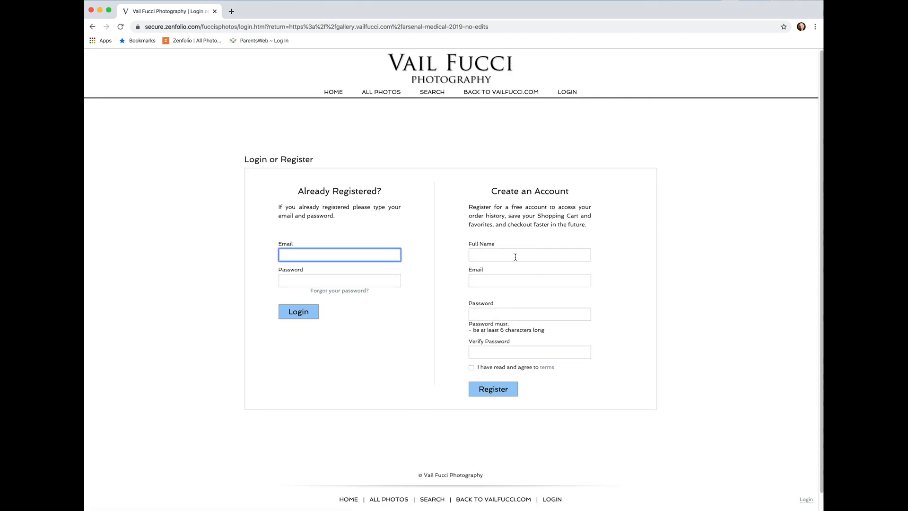
# Enter the full name, email and matching passwords, and agree to the registration terms
pyautogui.click(530, 252)
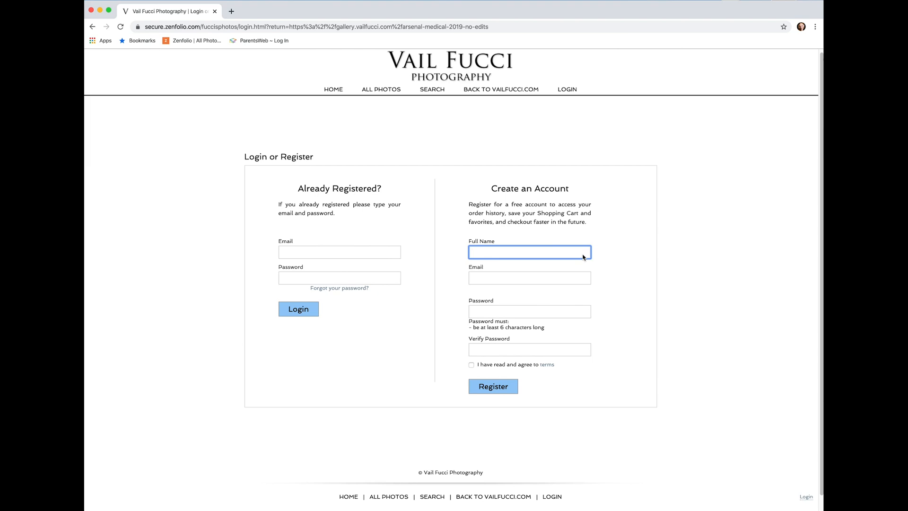
pyautogui.write('John')
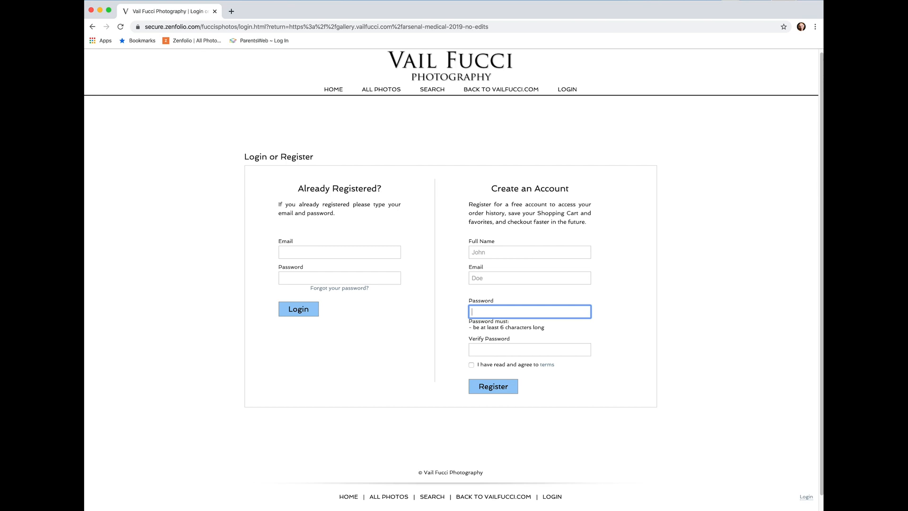
pyautogui.write('••••')
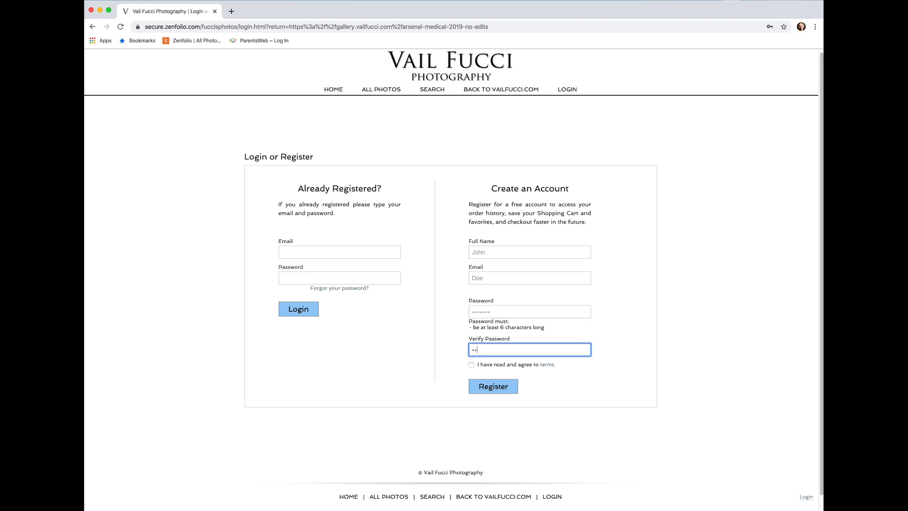
pyautogui.write('••••••')
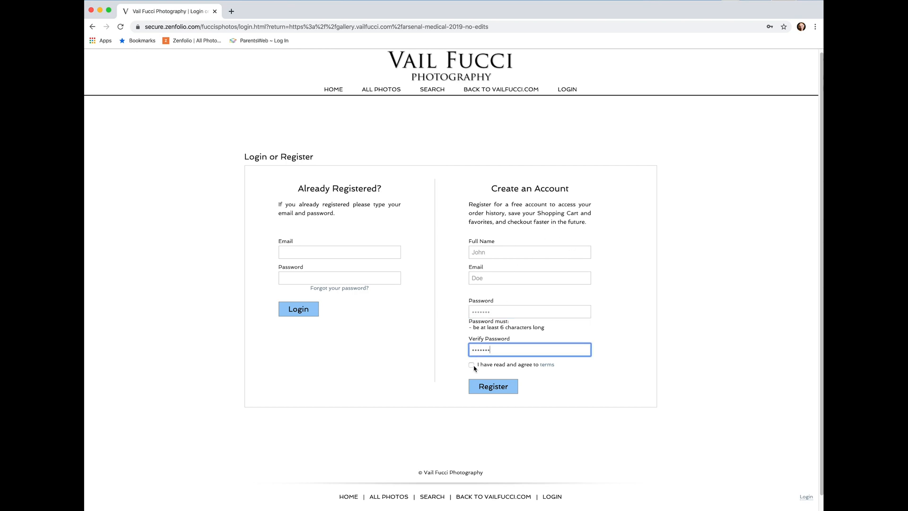
pyautogui.click(471, 365)
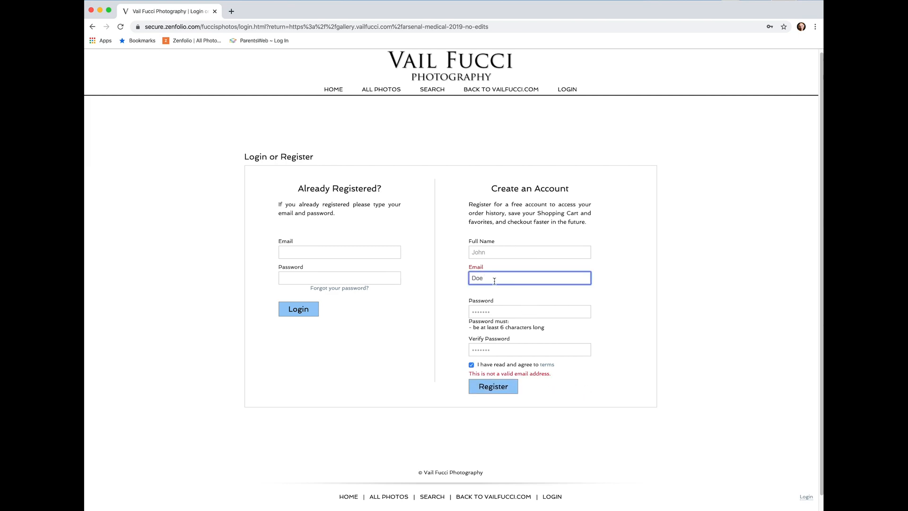
pyautogui.doubleClick(477, 278)
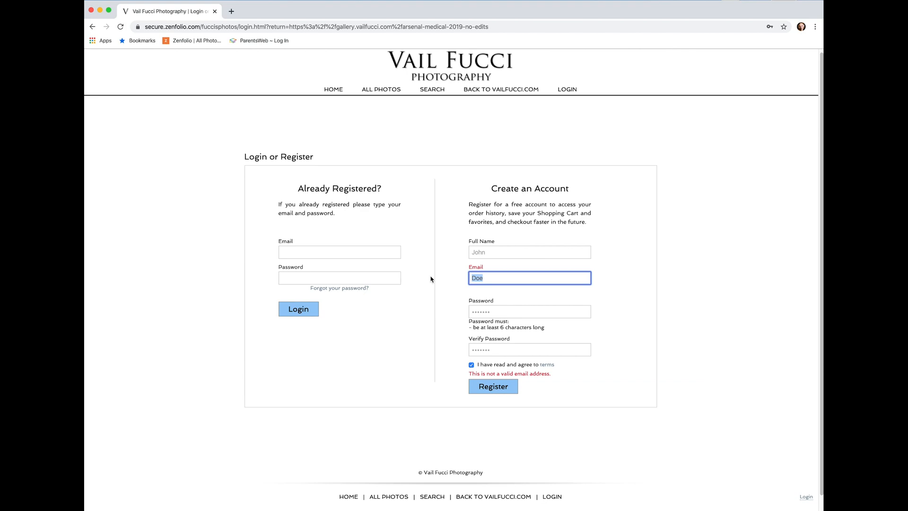
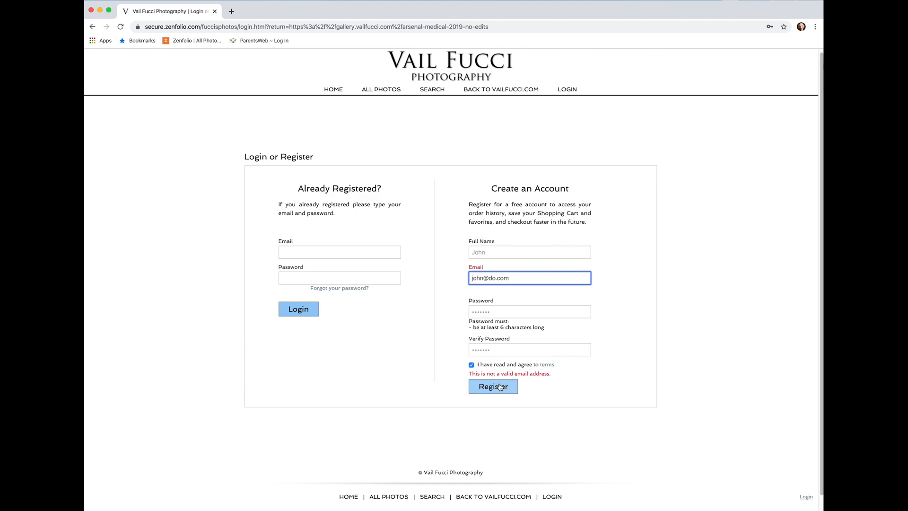
pyautogui.click(494, 386)
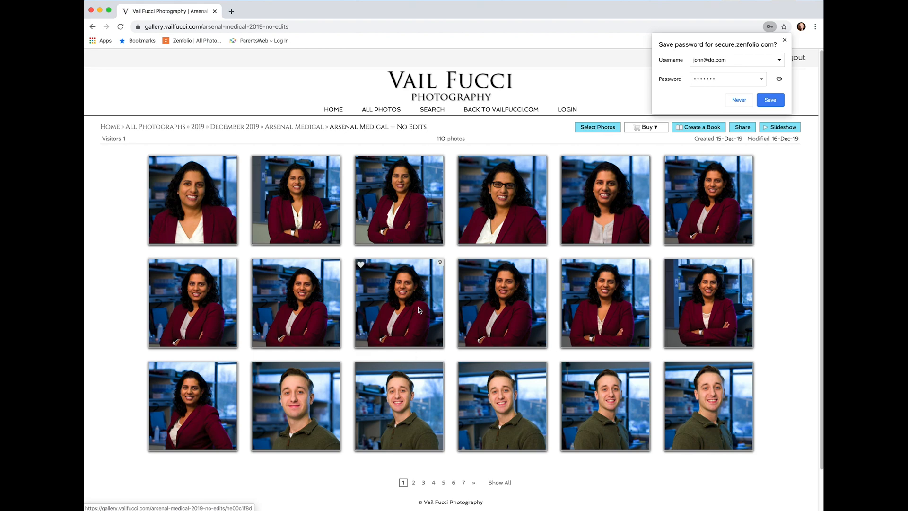
# Dismiss the save-password prompt, go to page 2 and view the first green-sweater headshot full size
pyautogui.click(739, 100)
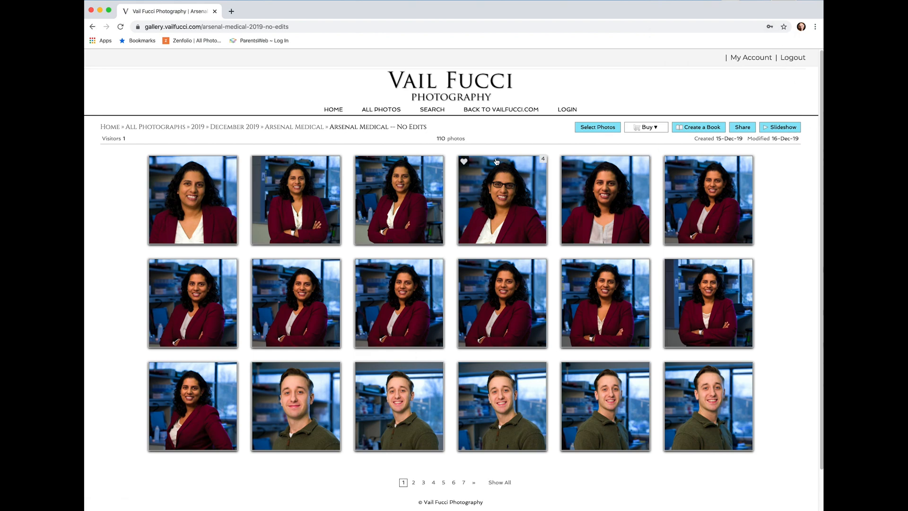
pyautogui.click(412, 483)
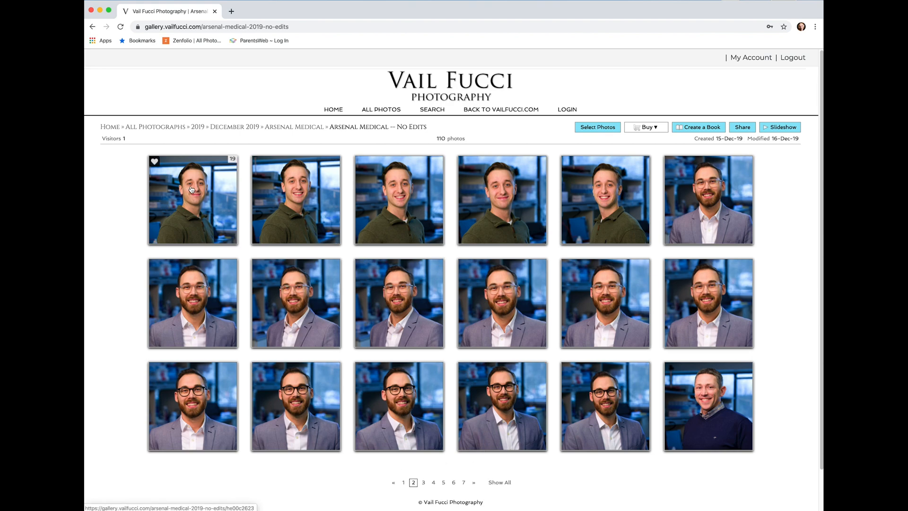
pyautogui.moveTo(226, 214)
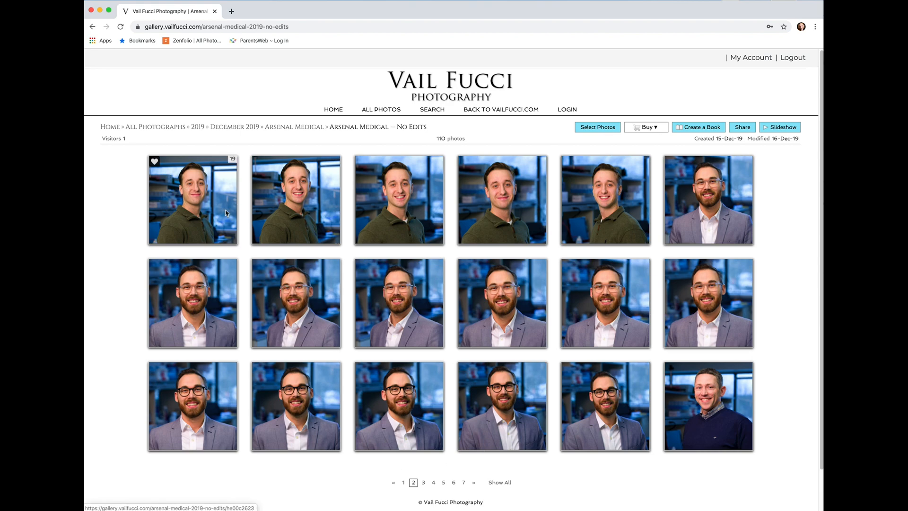
pyautogui.moveTo(203, 211)
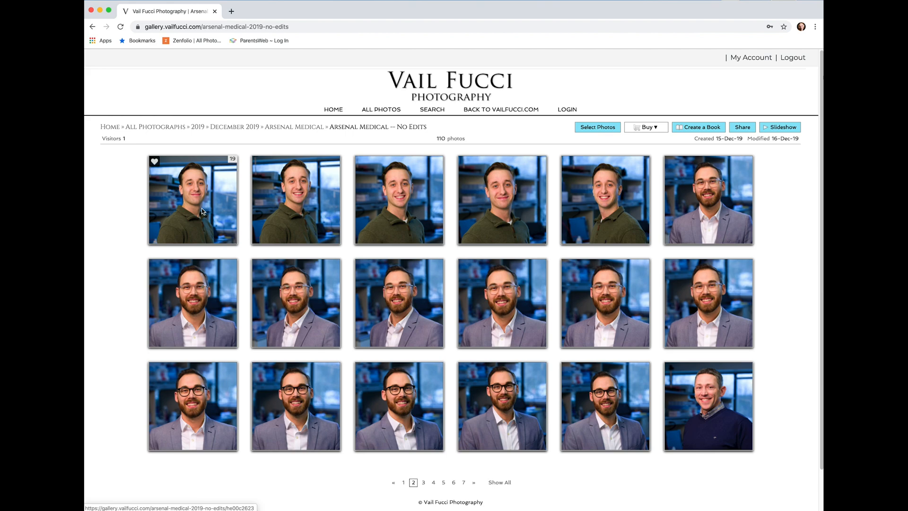
pyautogui.click(193, 200)
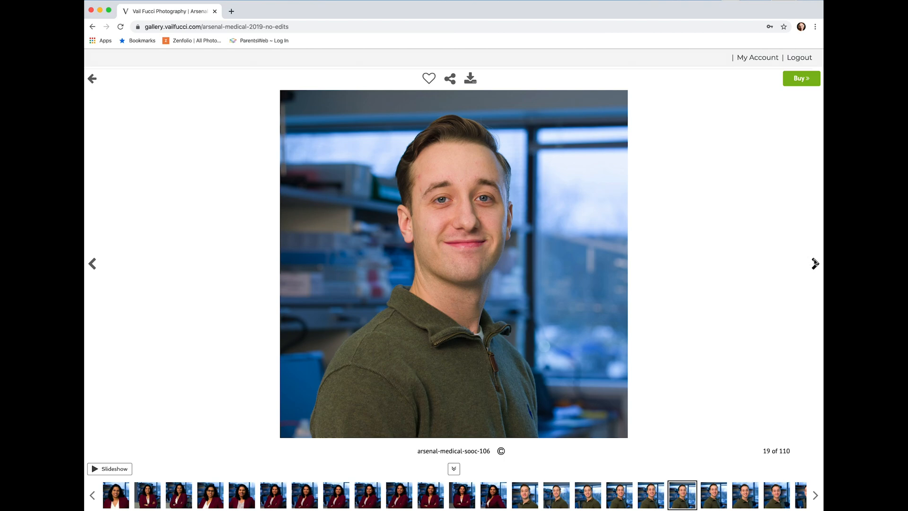
# Advance photo by photo to 35 of 110, arsenal-medical-sooc-16, the bearded man in glasses
pyautogui.click(813, 263)
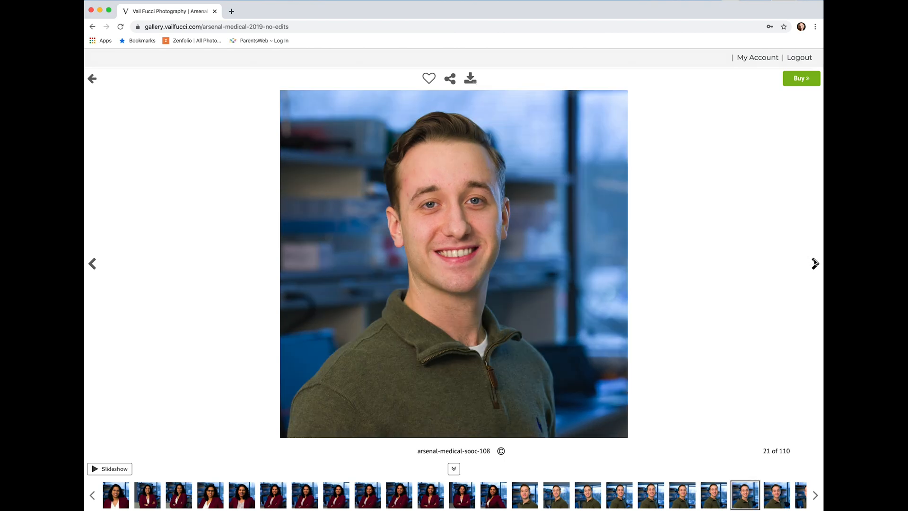
pyautogui.moveTo(91, 263)
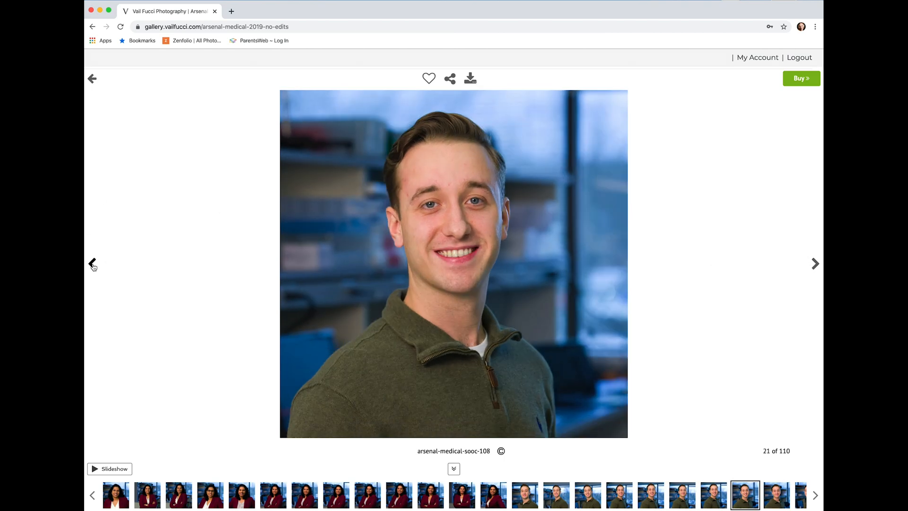
pyautogui.click(814, 264)
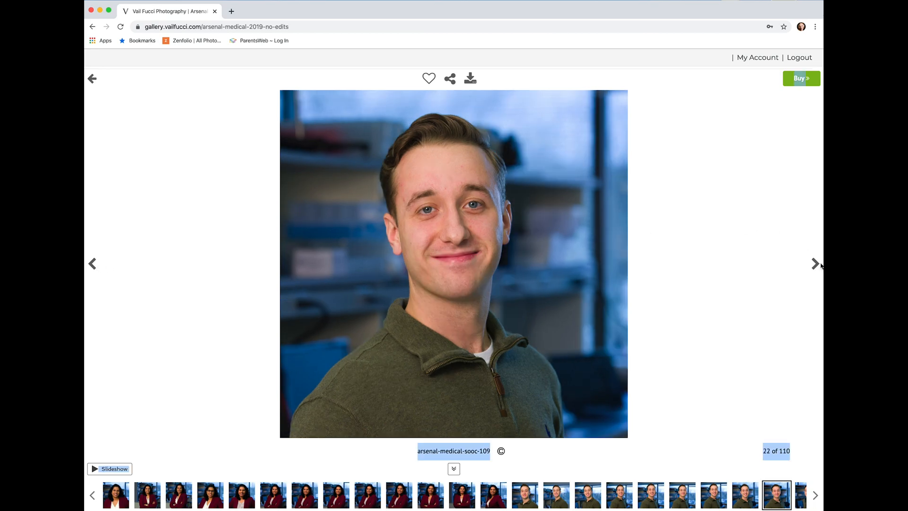
pyautogui.click(814, 263)
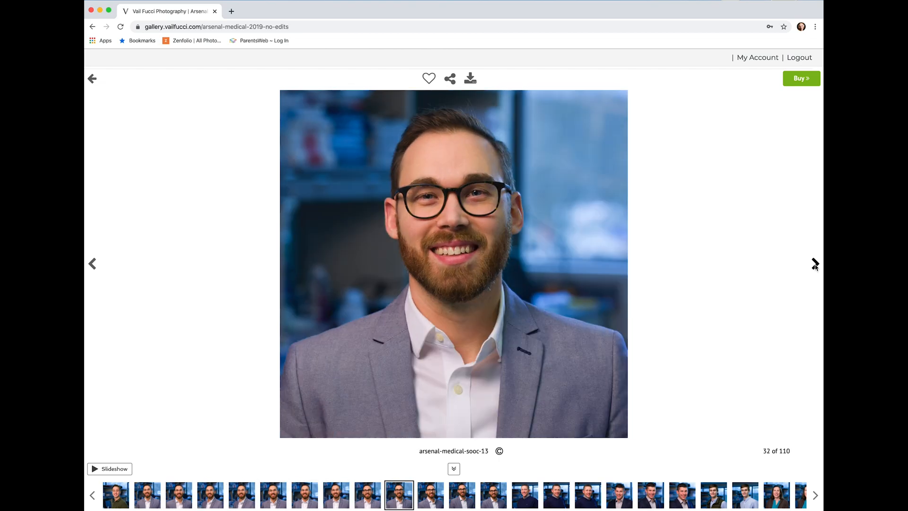
pyautogui.click(813, 265)
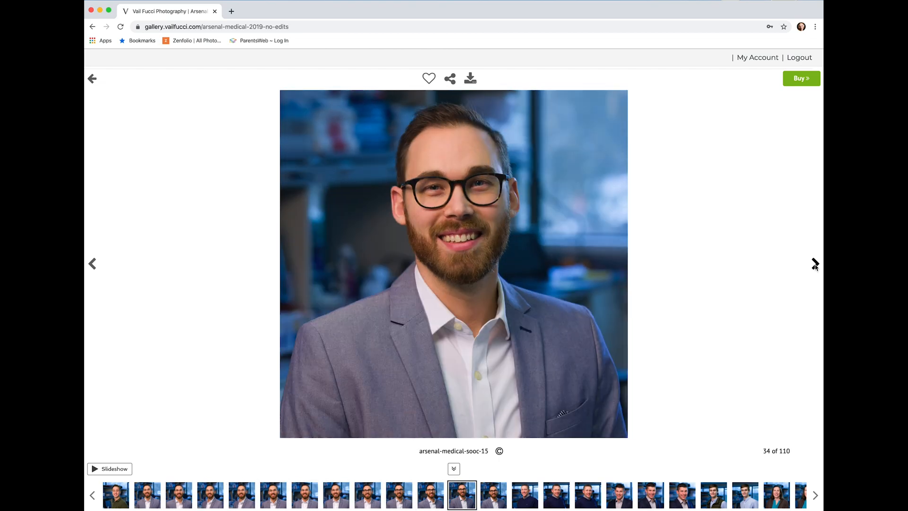
pyautogui.click(815, 263)
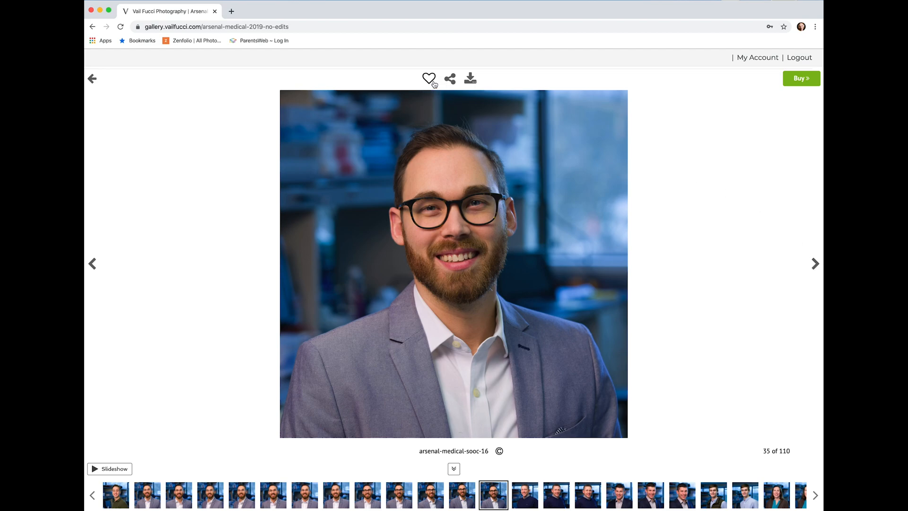
pyautogui.moveTo(432, 79)
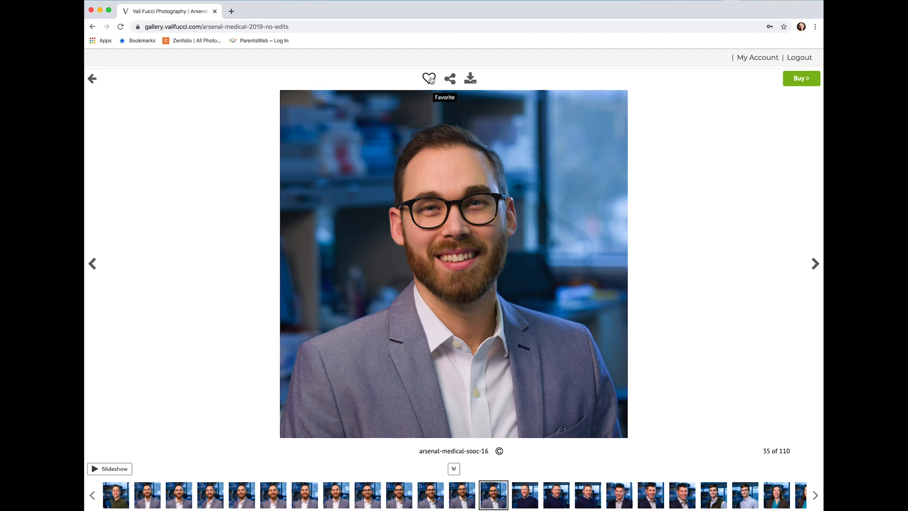
# Favorite sooc-16 and sooc-11, dismiss the favorites tip, and show the list of favorite sets
pyautogui.click(428, 78)
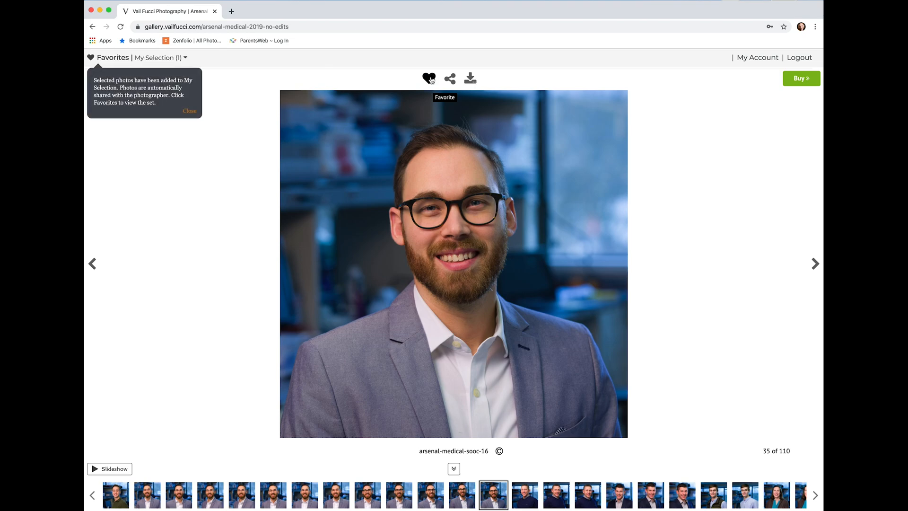
pyautogui.moveTo(133, 114)
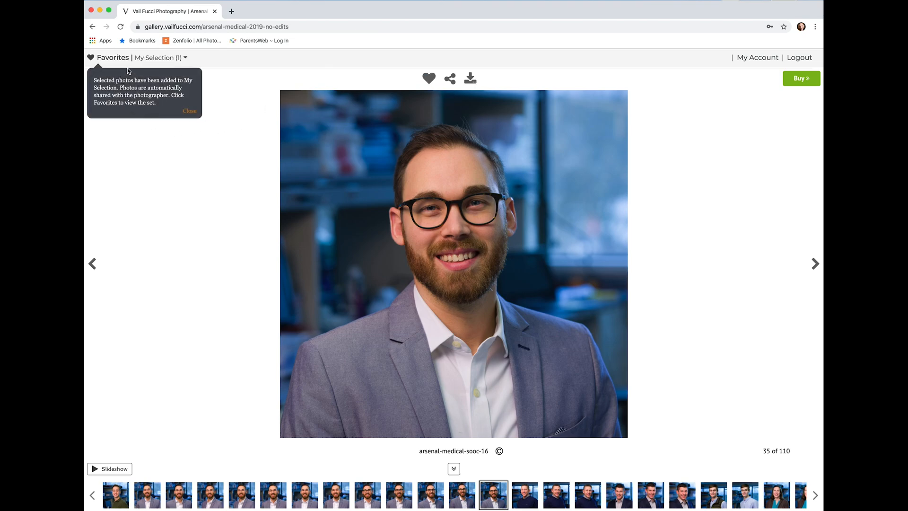
pyautogui.moveTo(489, 350)
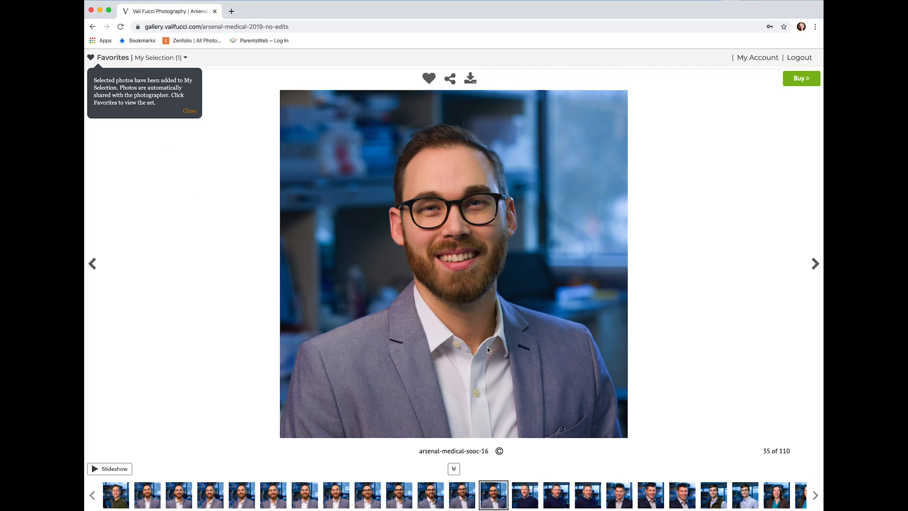
pyautogui.moveTo(392, 501)
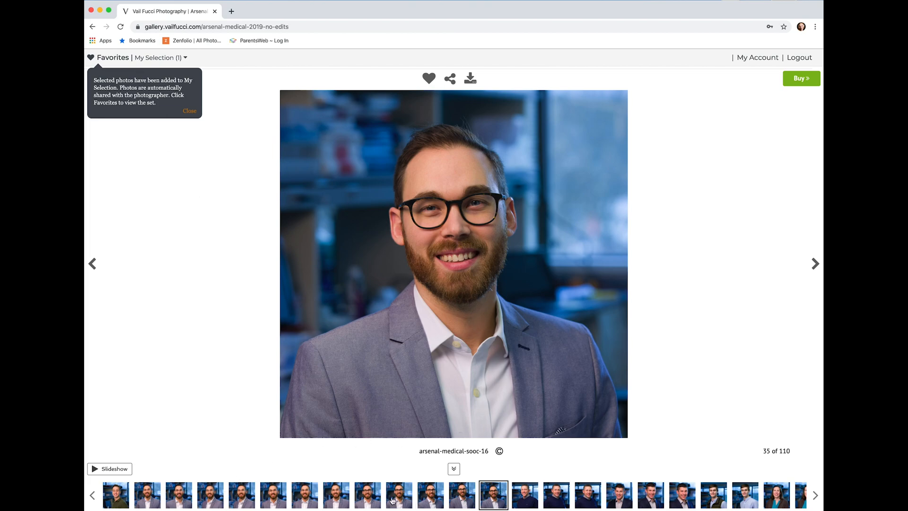
pyautogui.click(337, 502)
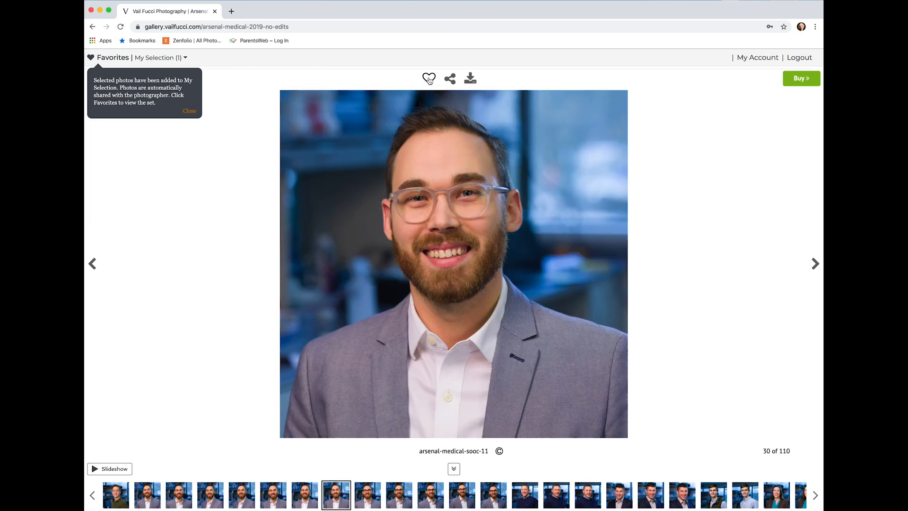
pyautogui.moveTo(427, 78)
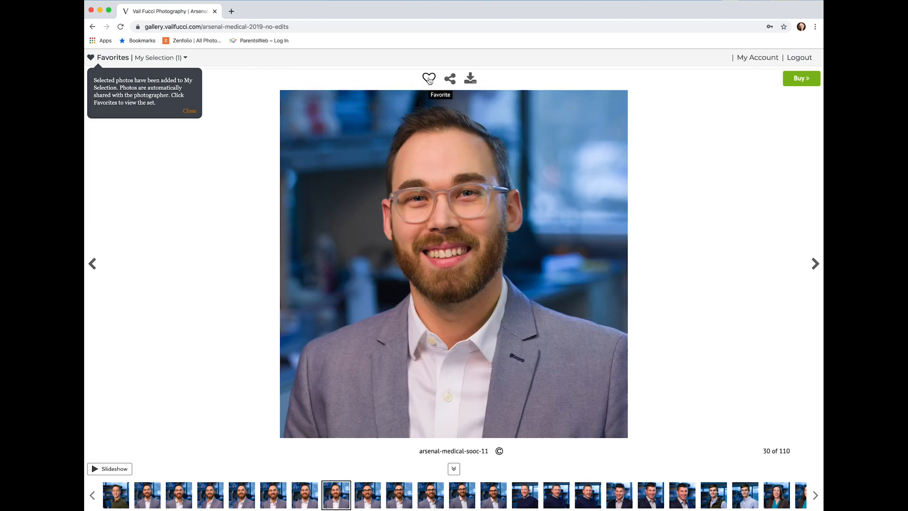
pyautogui.click(429, 78)
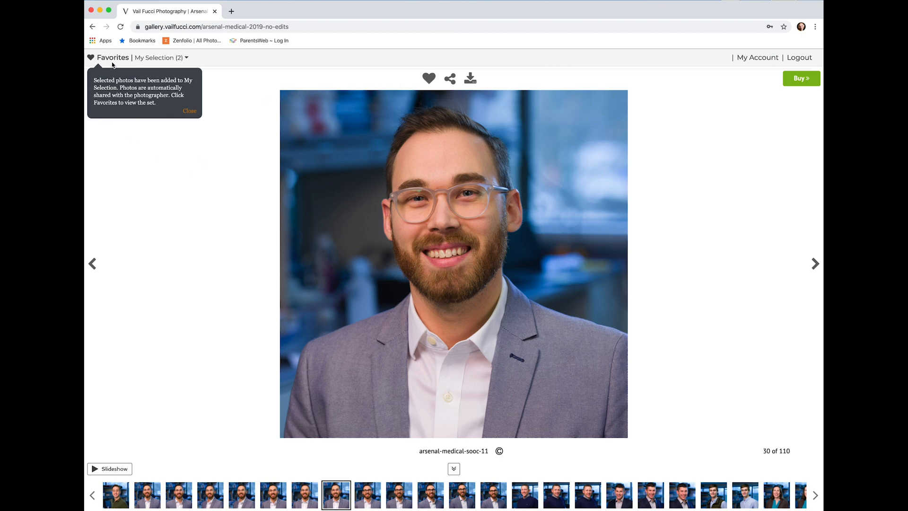
pyautogui.click(190, 111)
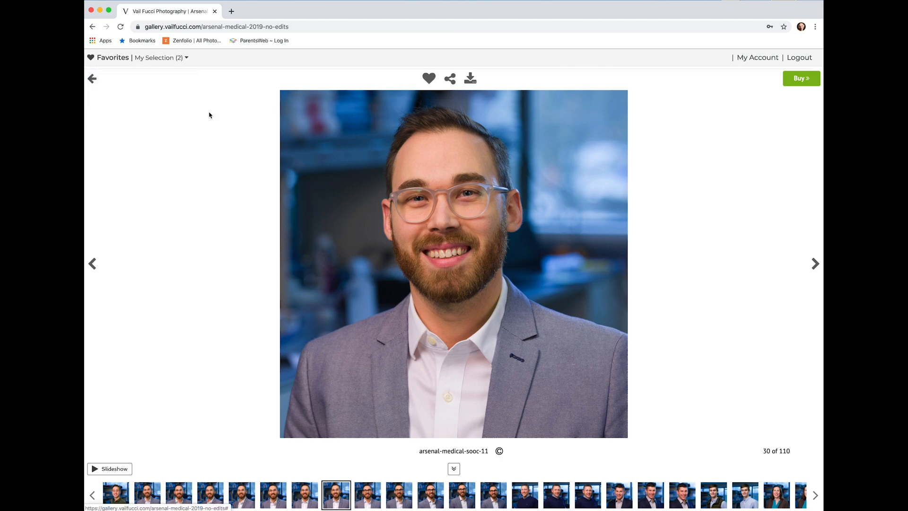
pyautogui.click(186, 58)
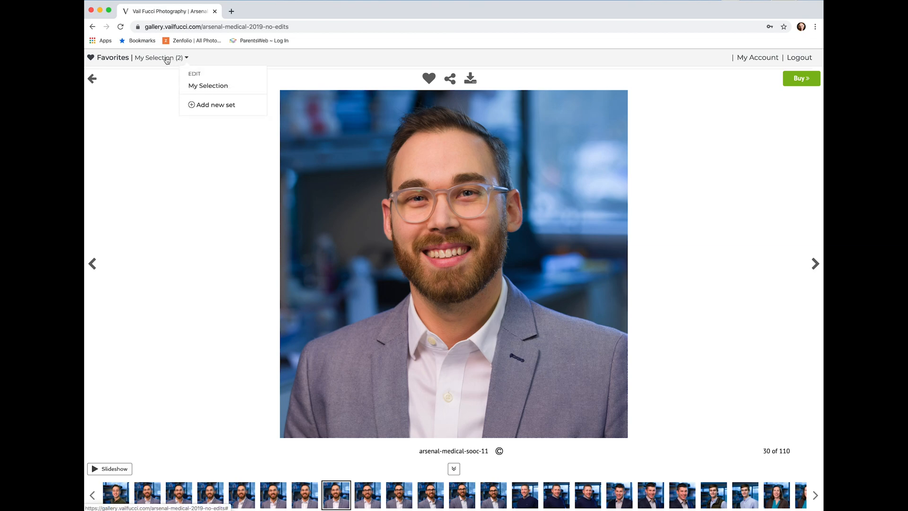
# Open the My Selection set and page through its two saved headshots
pyautogui.click(208, 85)
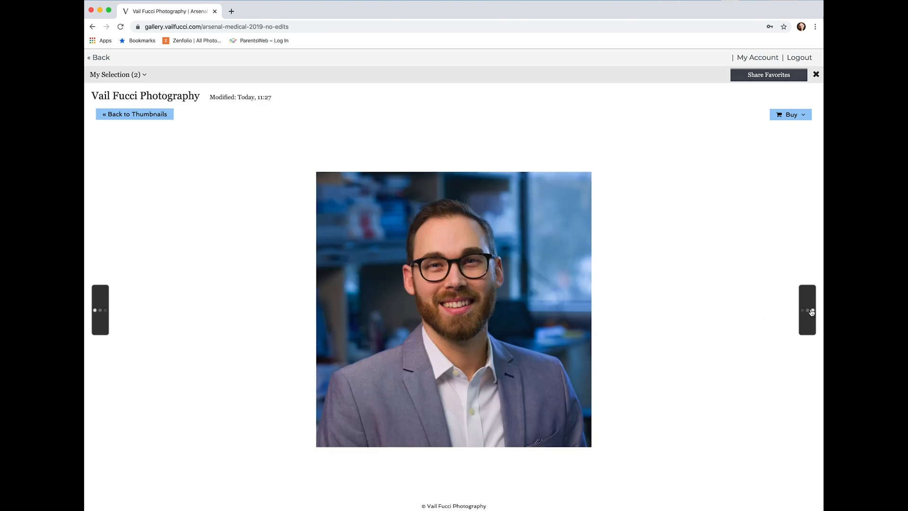
pyautogui.click(808, 310)
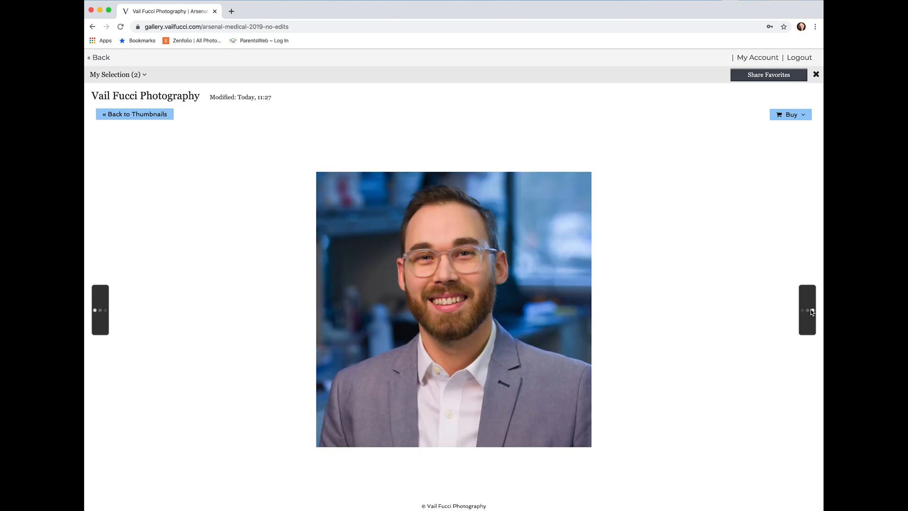
pyautogui.click(808, 311)
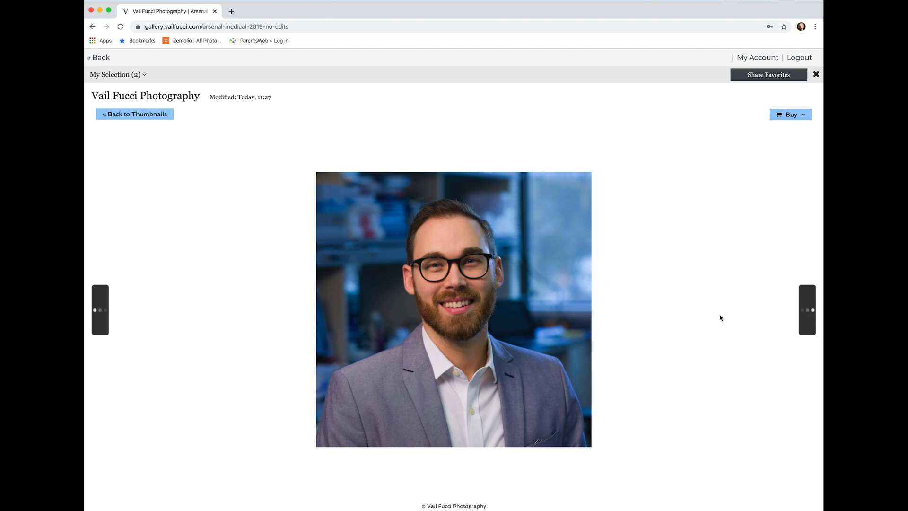
pyautogui.moveTo(126, 116)
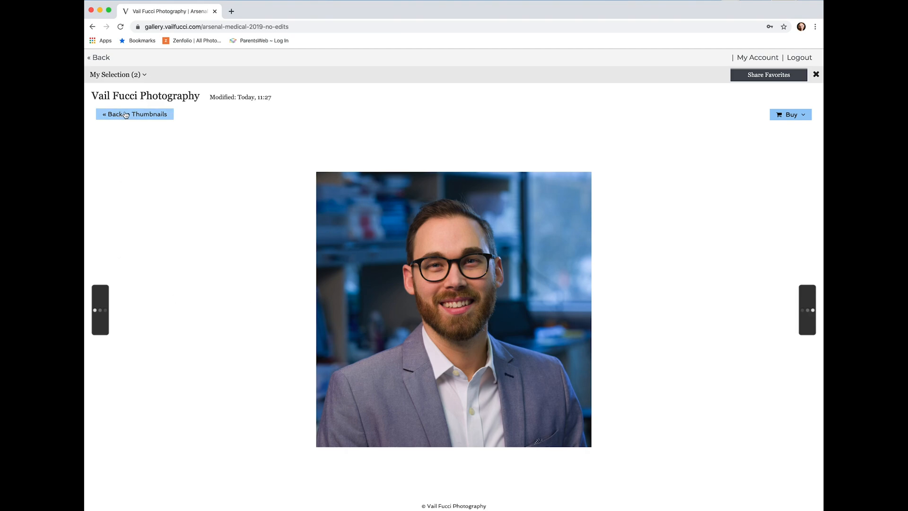
# Remove sooc-11 from My Selection and bring up the Share Favorites friend-link options
pyautogui.click(134, 113)
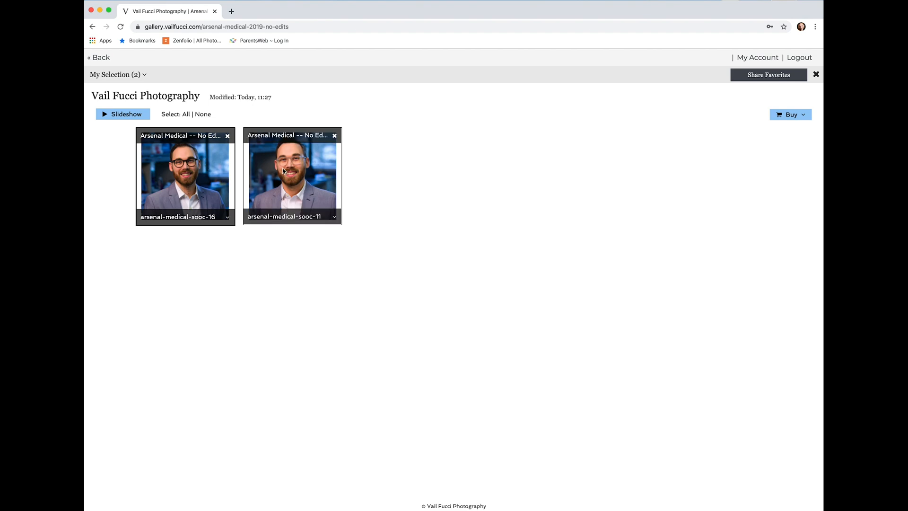
pyautogui.click(335, 135)
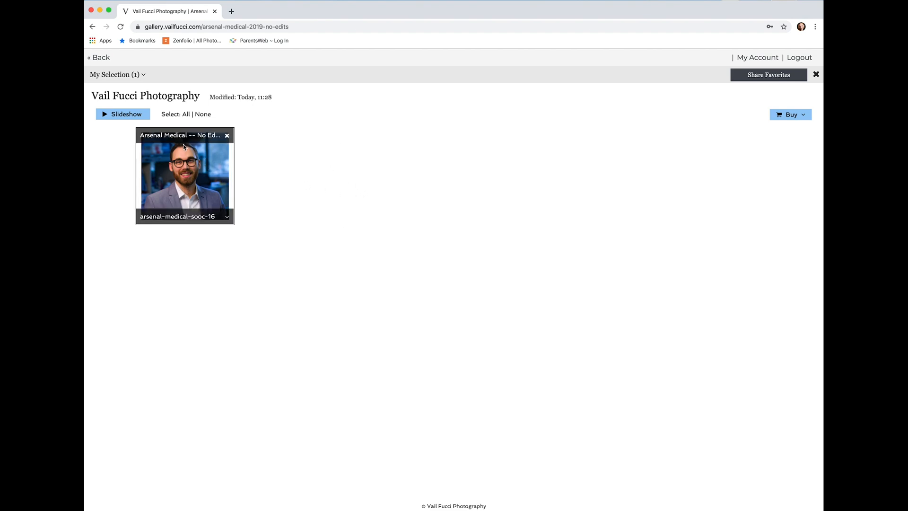
pyautogui.moveTo(443, 148)
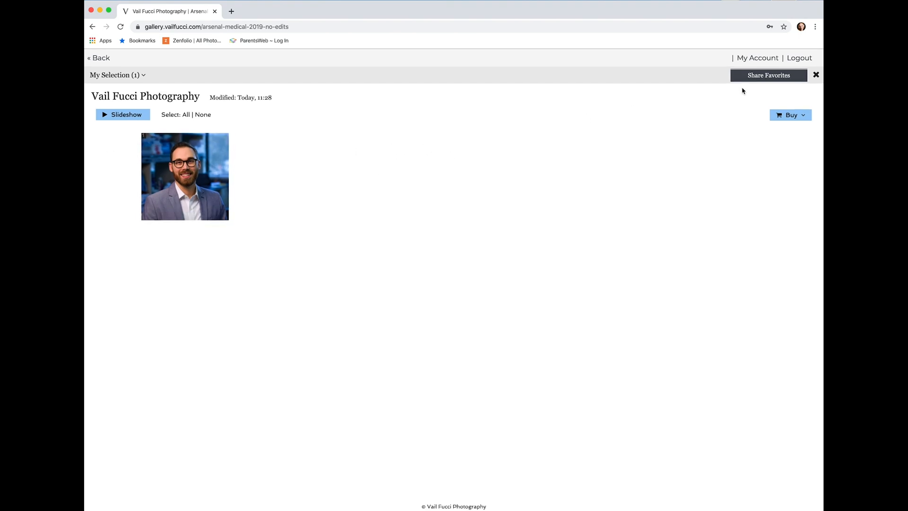
pyautogui.moveTo(780, 81)
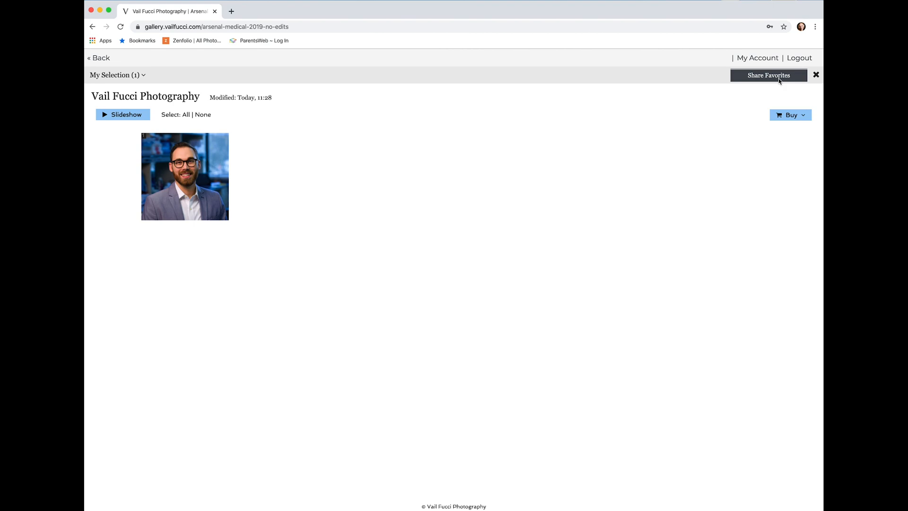
pyautogui.click(768, 76)
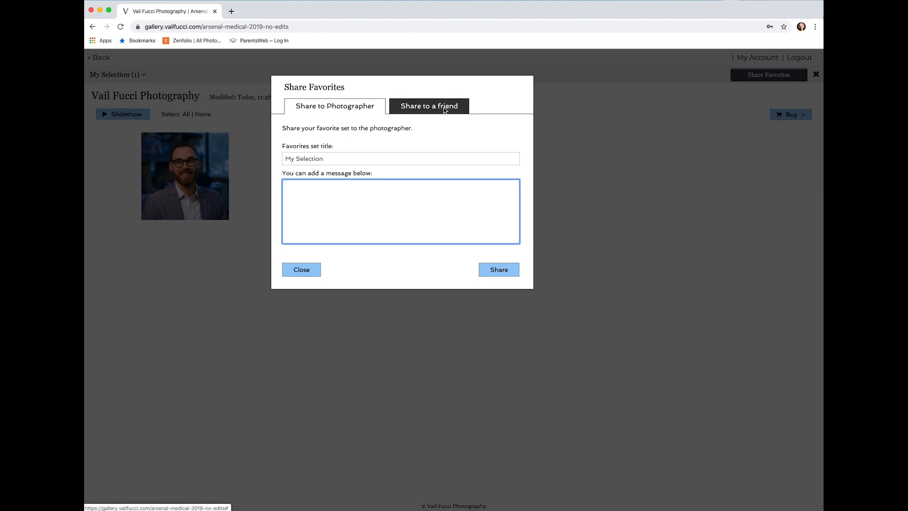
pyautogui.click(430, 106)
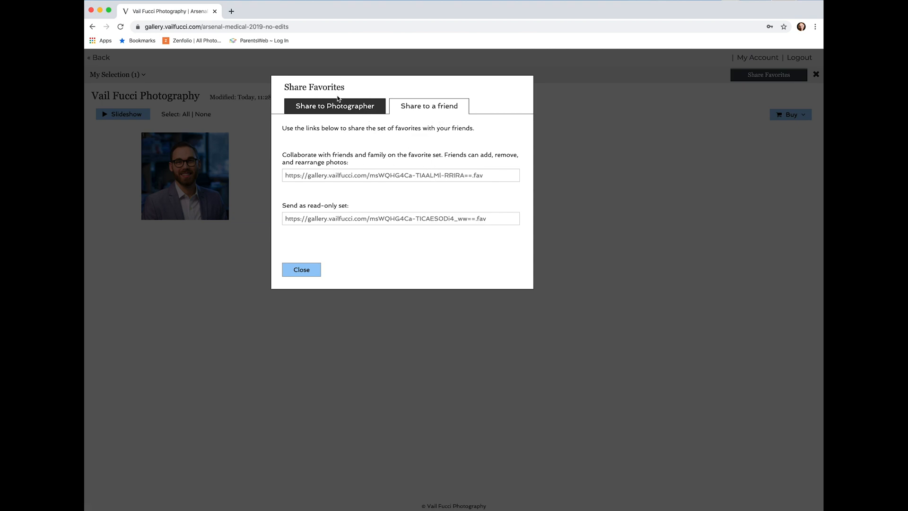
pyautogui.click(335, 106)
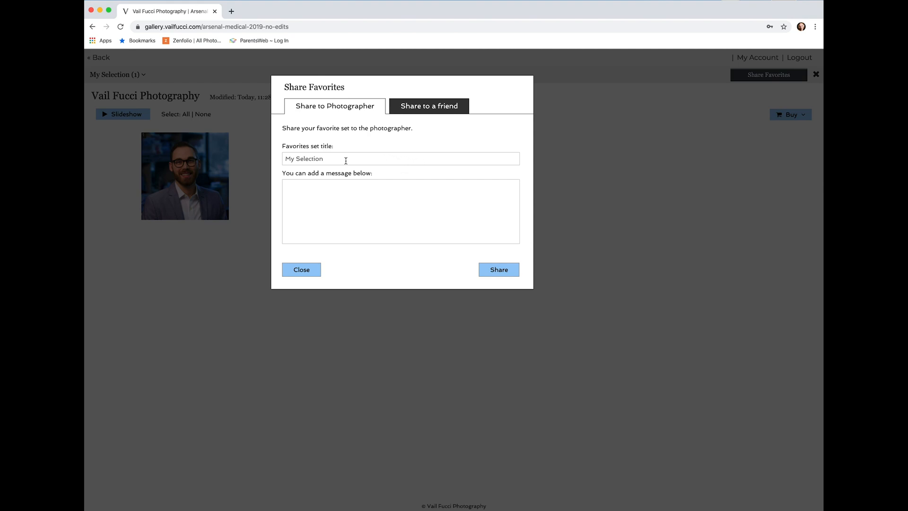
# Share My Selection with the photographer with the note 'Please make sure to edit out my dark circles. Thanks!'
pyautogui.click(365, 212)
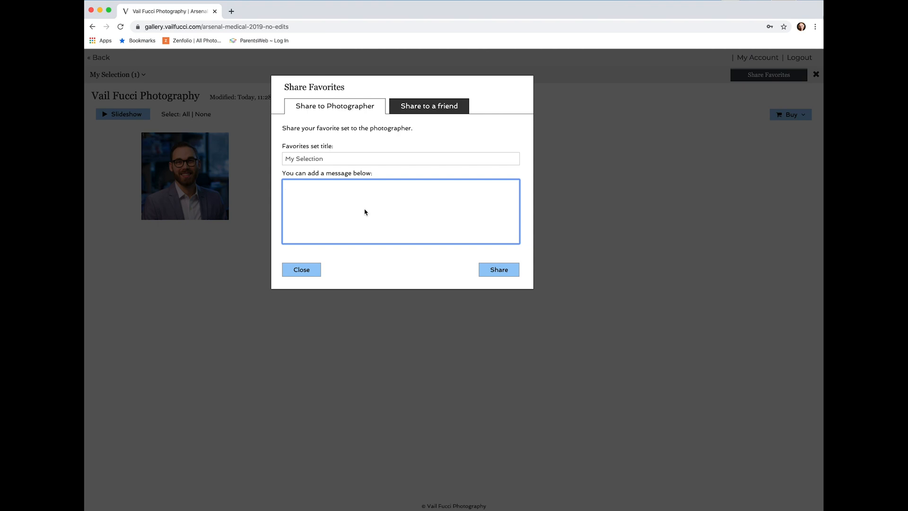
pyautogui.write('Pl')
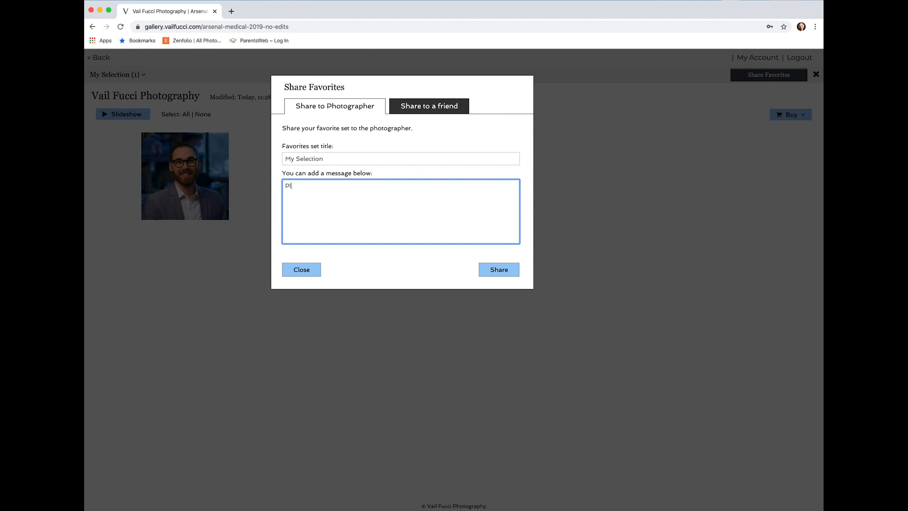
pyautogui.write('Please make sure to')
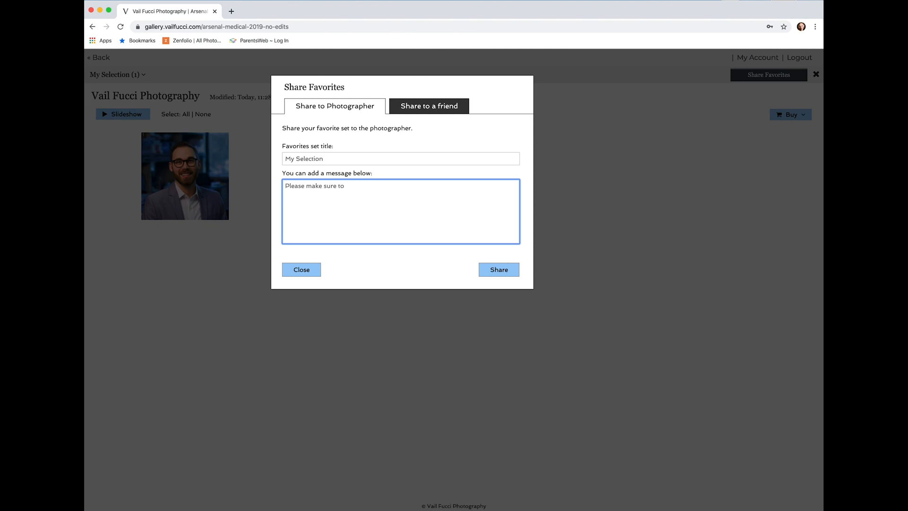
pyautogui.write('edit out my dark')
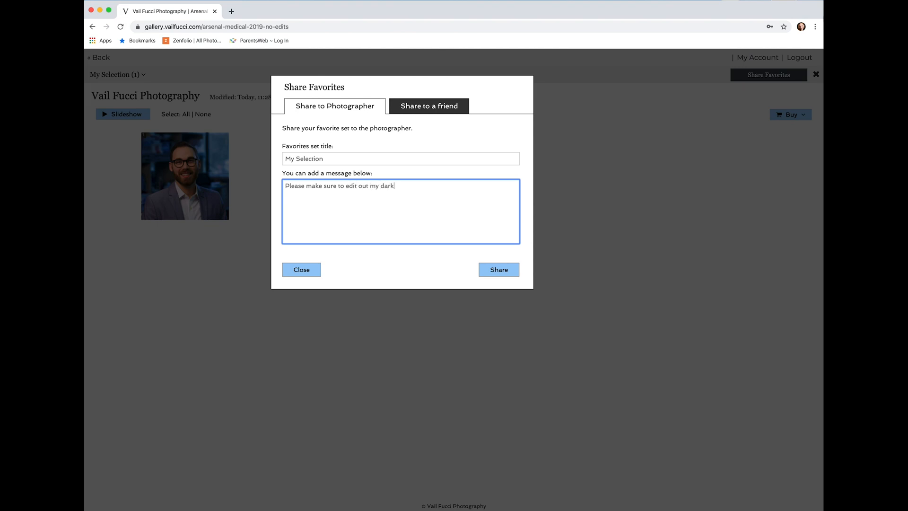
pyautogui.write('circles')
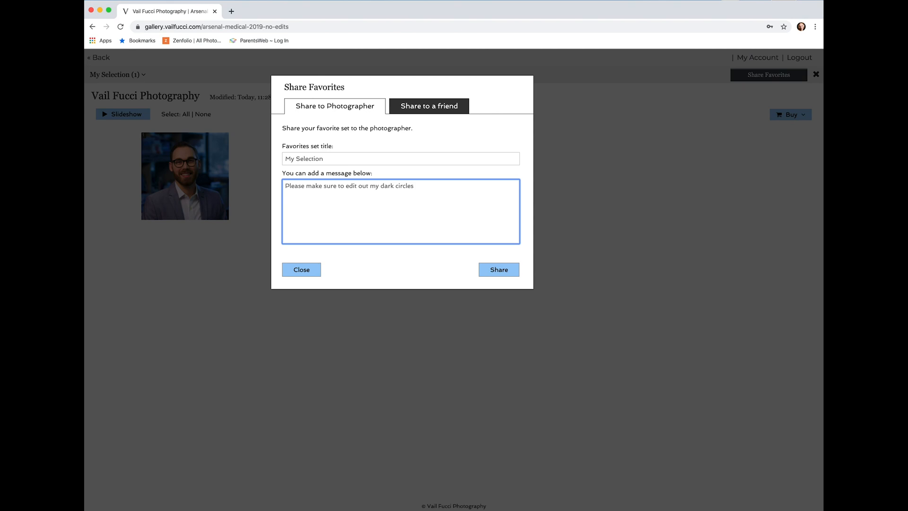
pyautogui.write('.')
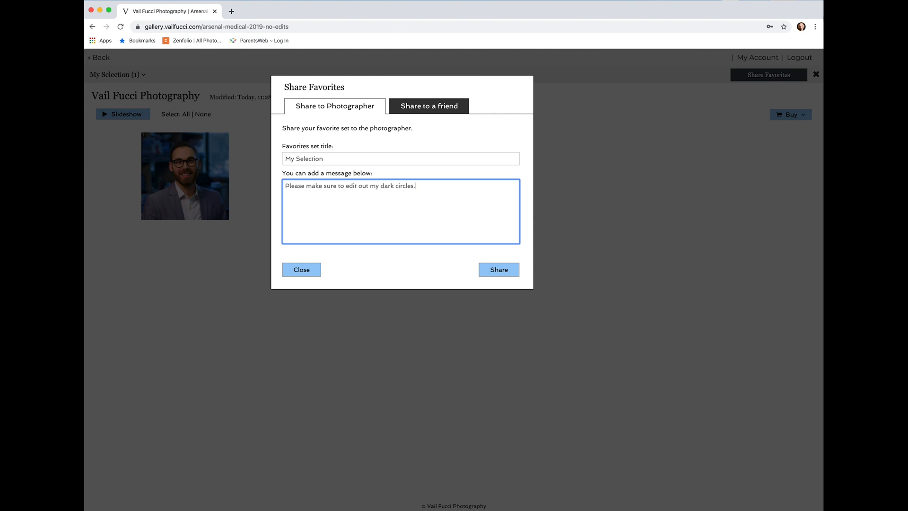
pyautogui.write('Thanks!')
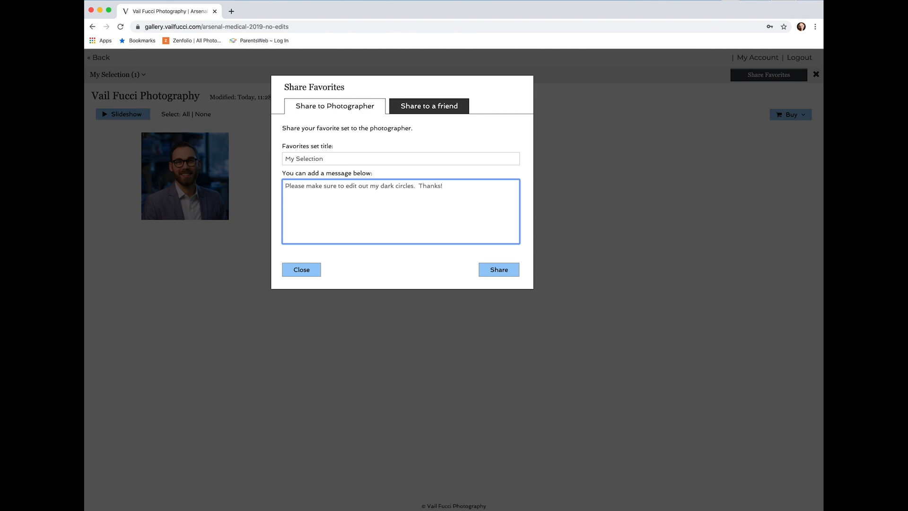
pyautogui.click(499, 269)
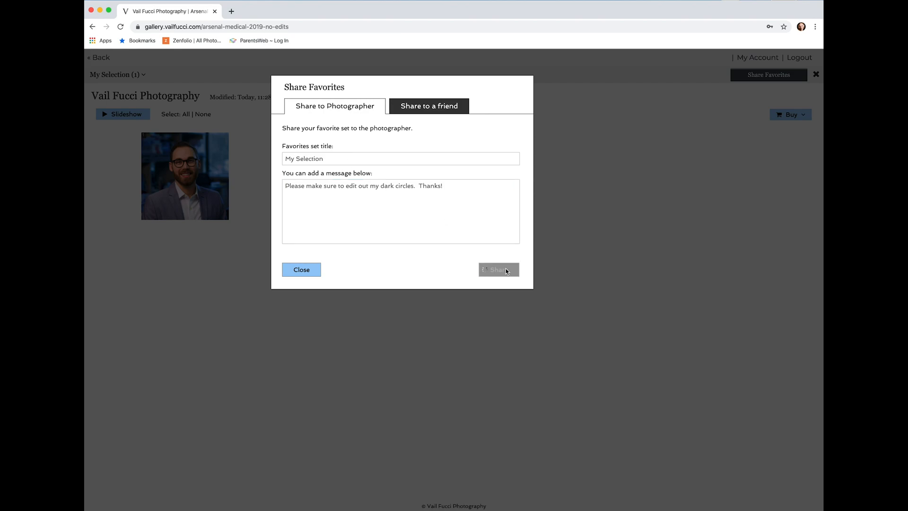
pyautogui.click(301, 270)
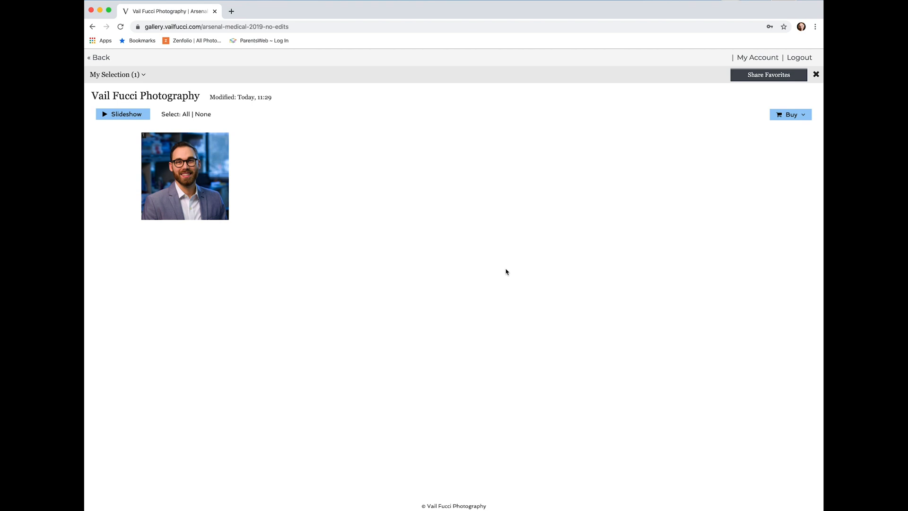
pyautogui.moveTo(441, 226)
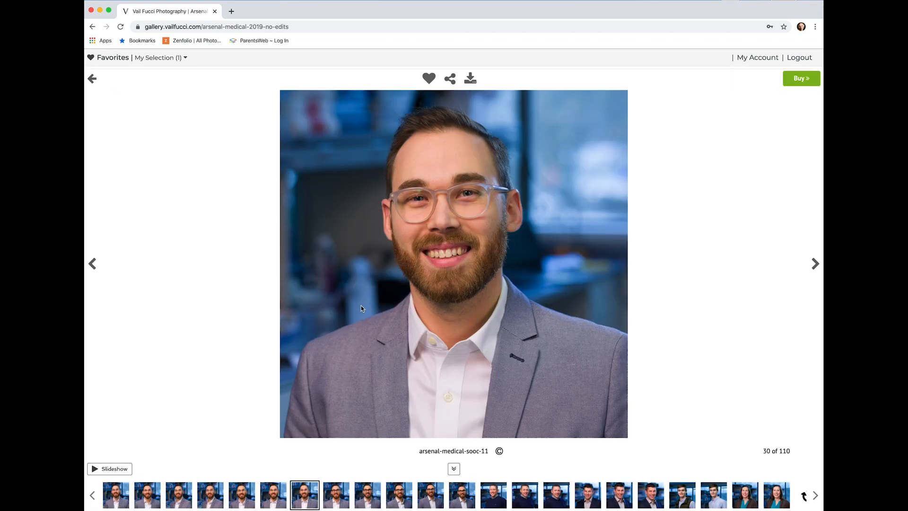
pyautogui.moveTo(504, 397)
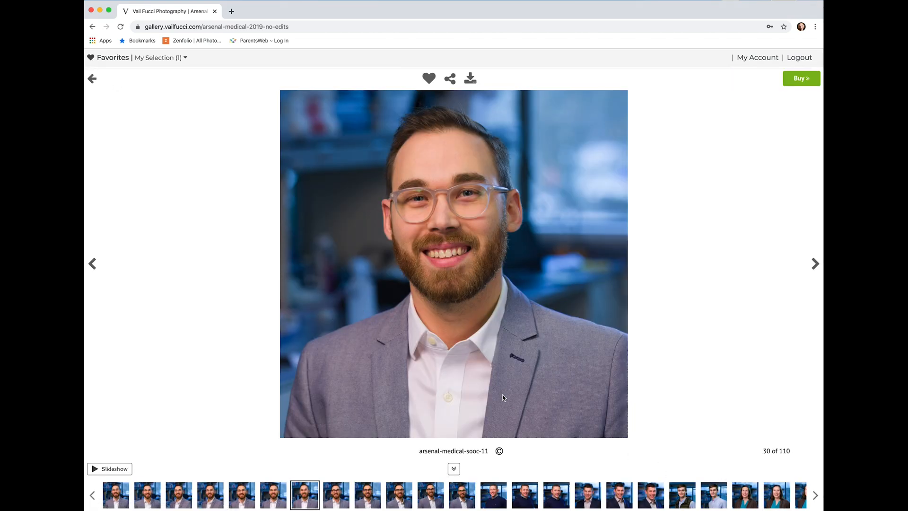
# View the navy-sweater headshot and move on to photo 38 of 110, arsenal-medical-sooc-25
pyautogui.click(185, 57)
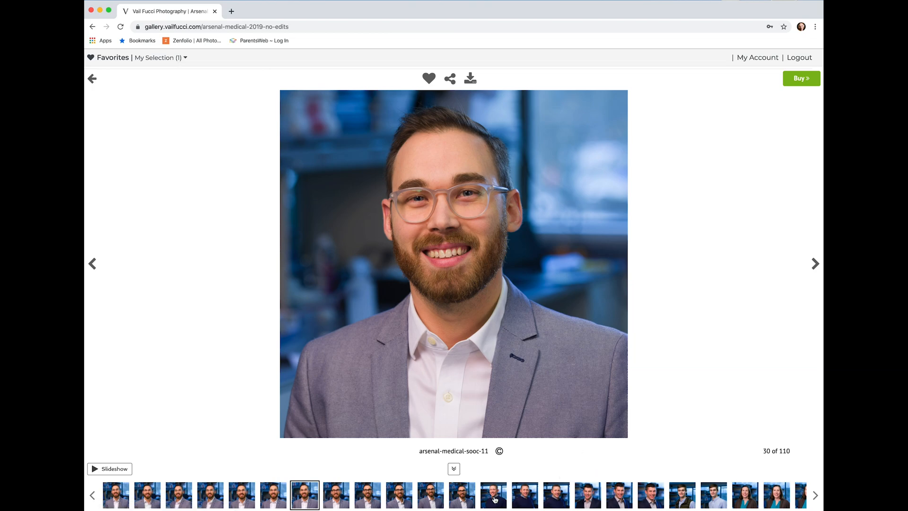
pyautogui.click(495, 499)
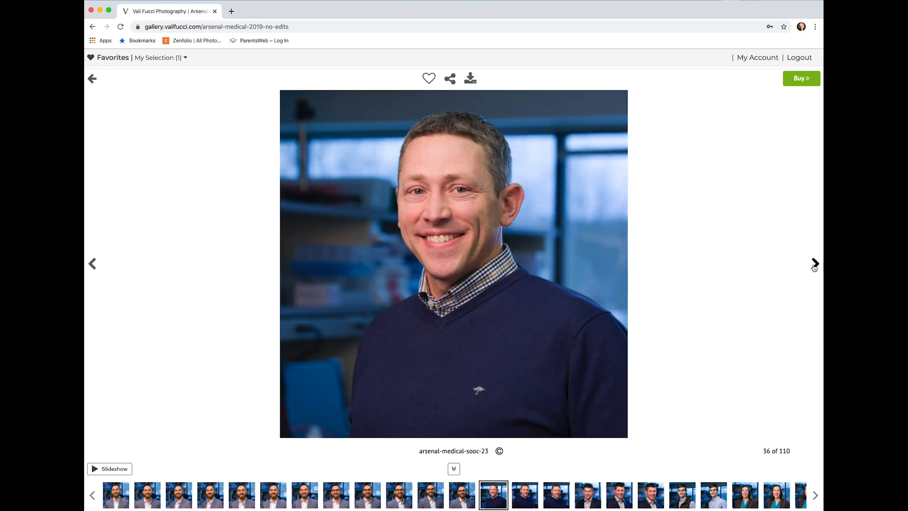
pyautogui.click(815, 263)
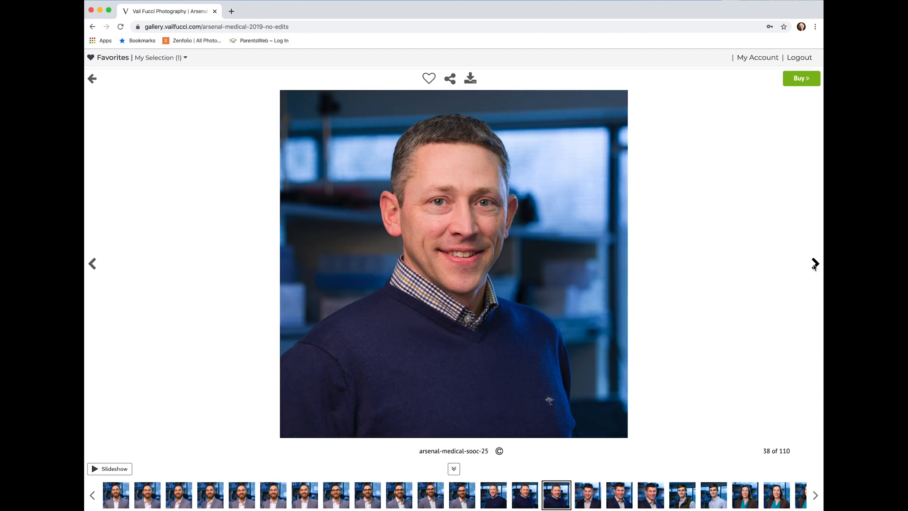
pyautogui.moveTo(91, 266)
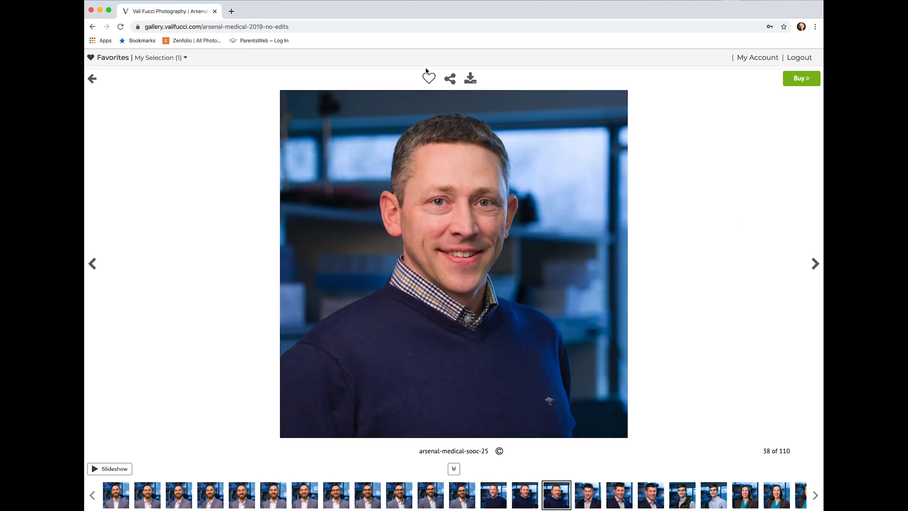
# Favorite the navy-sweater headshot, continuing to add to the already-shared My Selection set
pyautogui.click(428, 77)
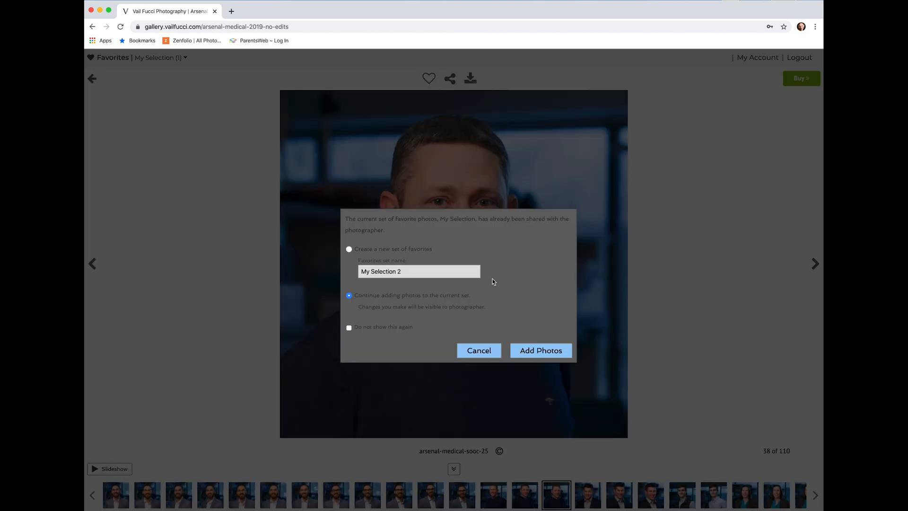
pyautogui.moveTo(462, 305)
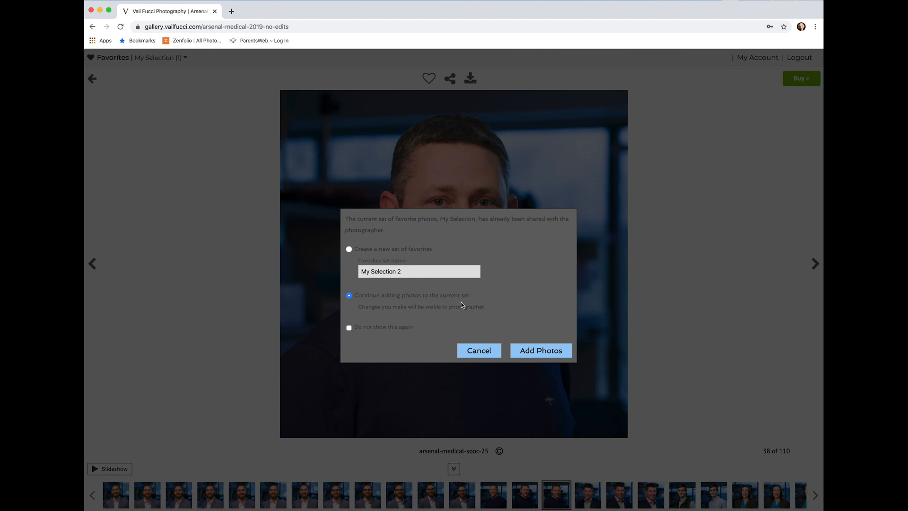
pyautogui.moveTo(395, 256)
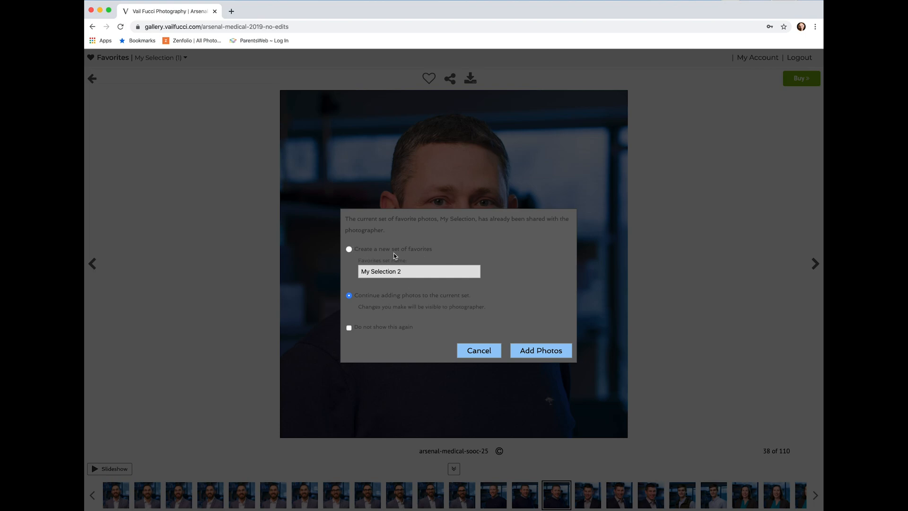
pyautogui.moveTo(410, 256)
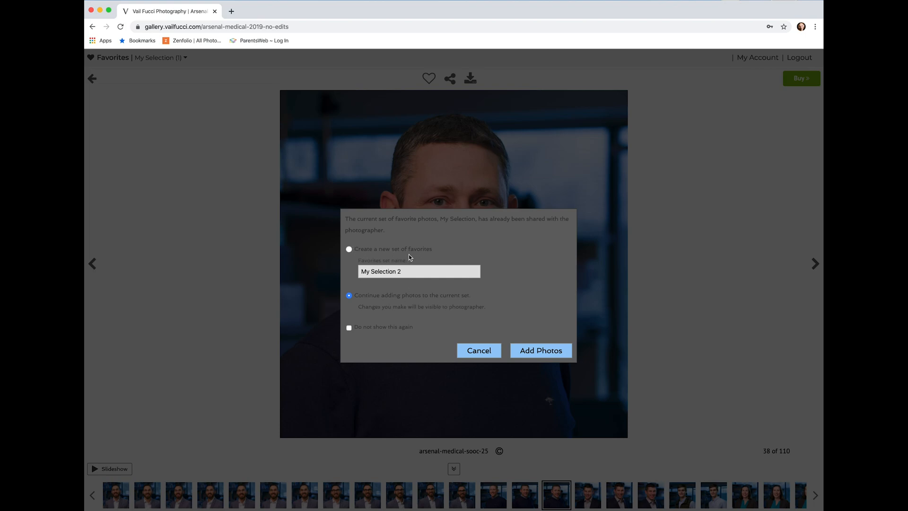
pyautogui.moveTo(346, 262)
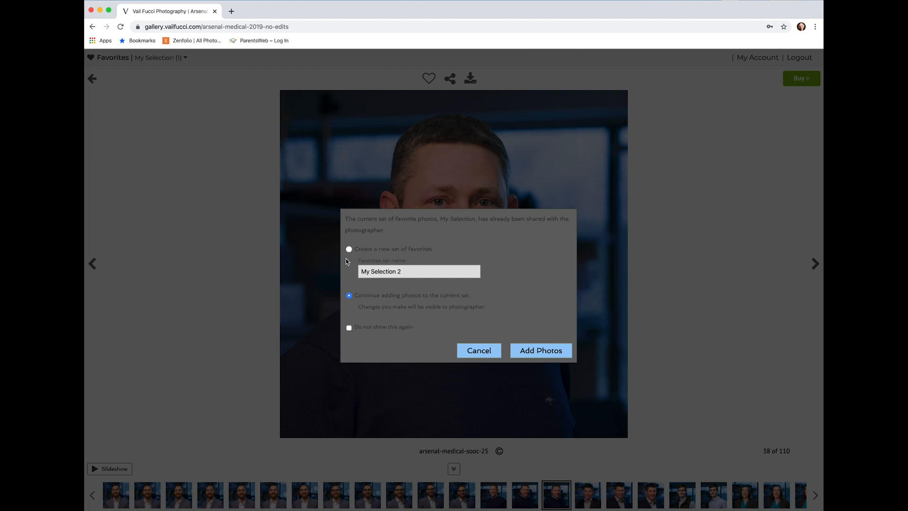
pyautogui.moveTo(337, 246)
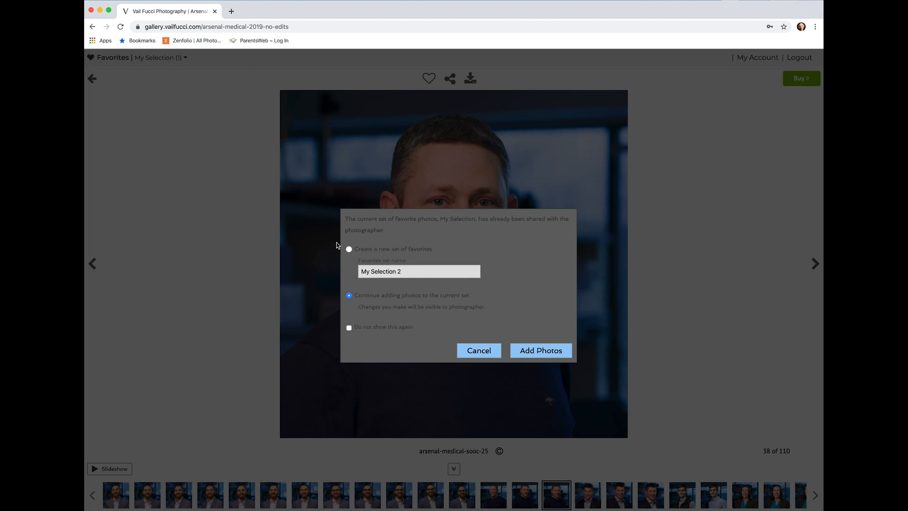
pyautogui.moveTo(457, 251)
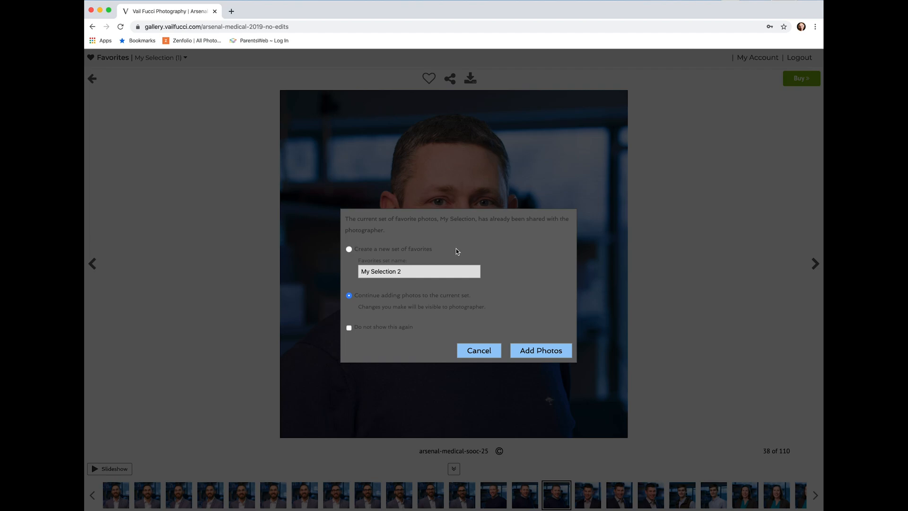
pyautogui.moveTo(484, 251)
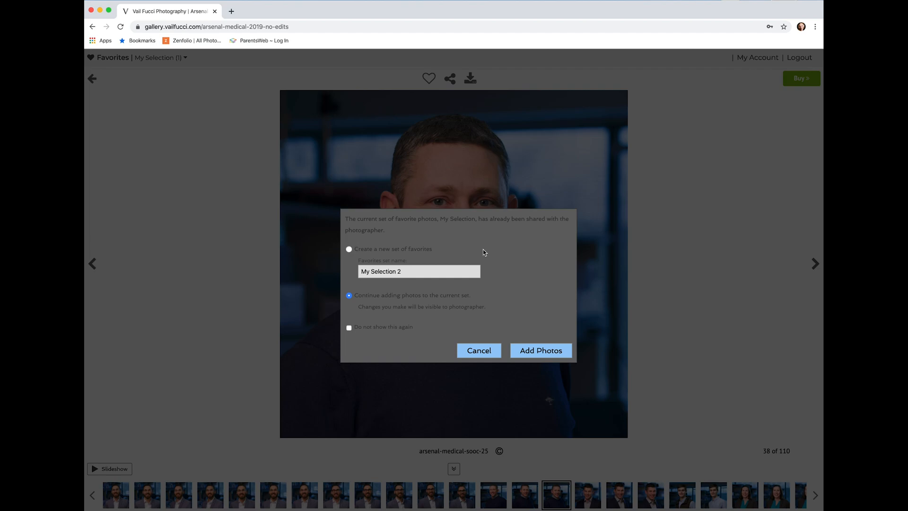
pyautogui.moveTo(380, 314)
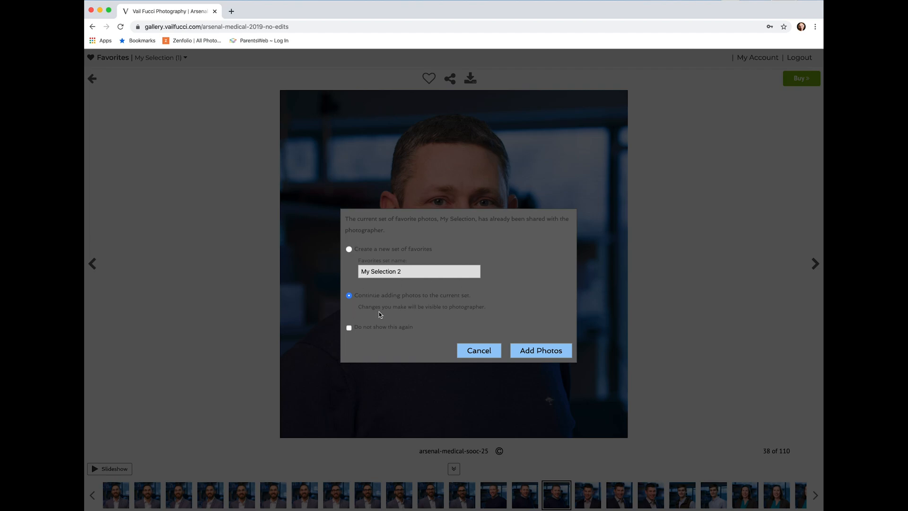
pyautogui.moveTo(553, 354)
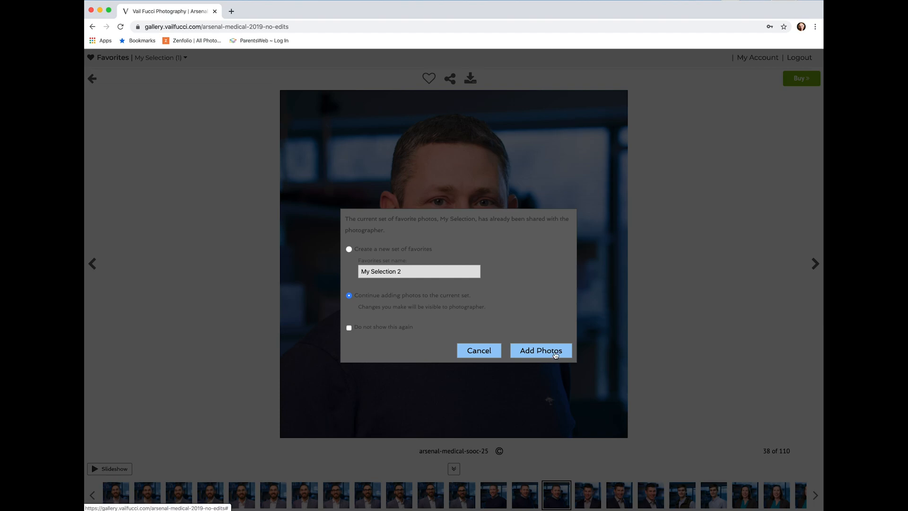
pyautogui.click(542, 350)
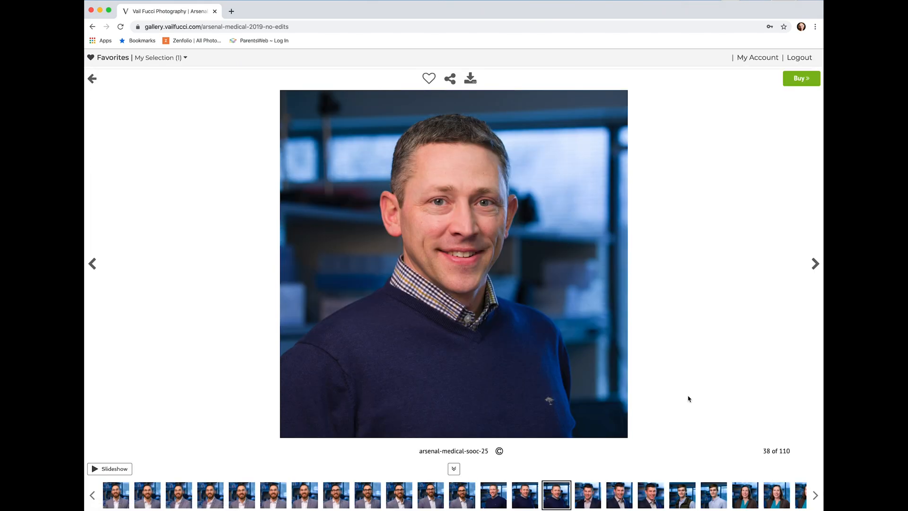
# Favorite the headshot of the man in the blazer and add it to the current favorites set
pyautogui.click(429, 78)
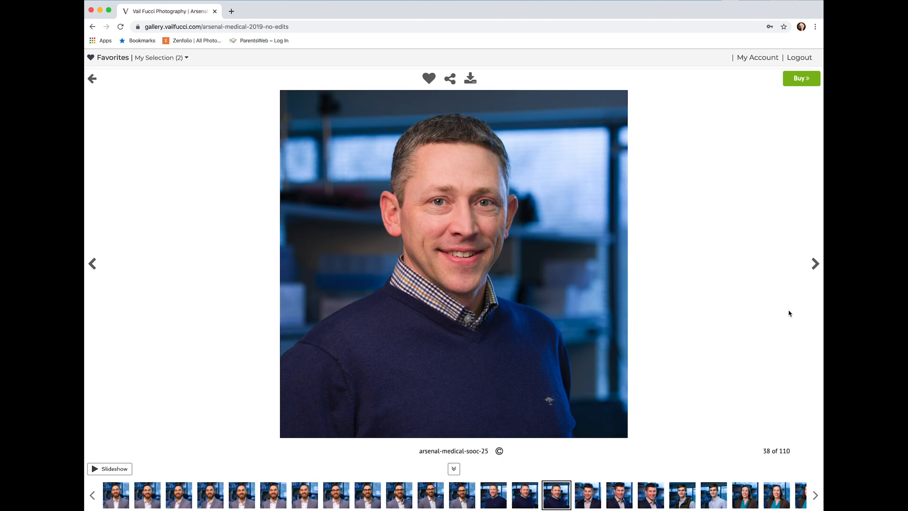
pyautogui.click(815, 263)
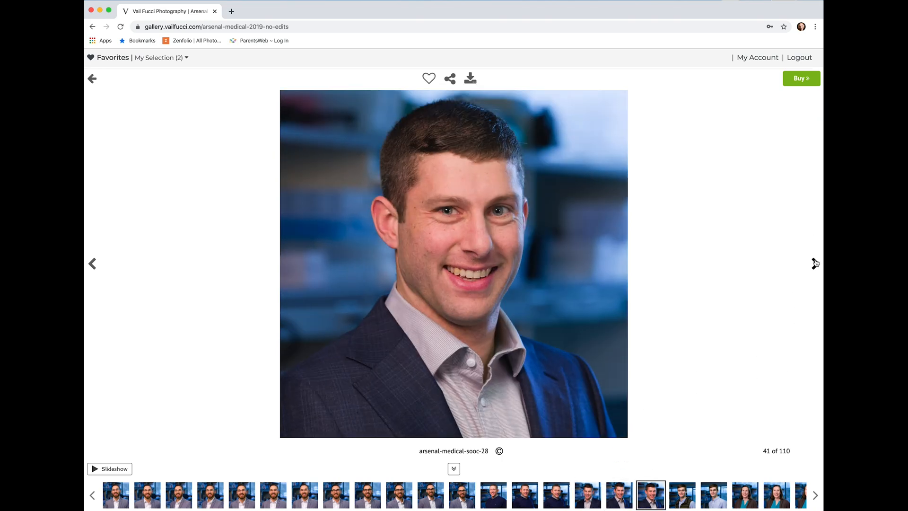
pyautogui.moveTo(429, 78)
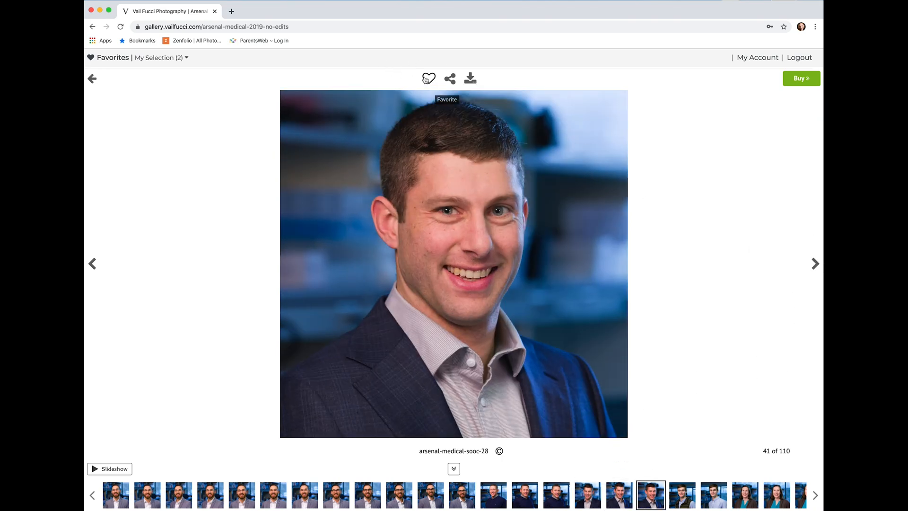
pyautogui.click(428, 77)
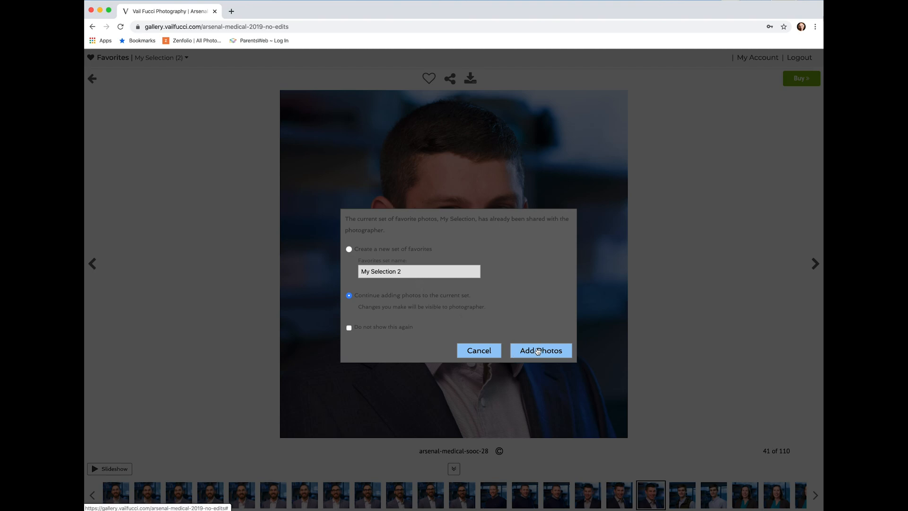
pyautogui.click(540, 350)
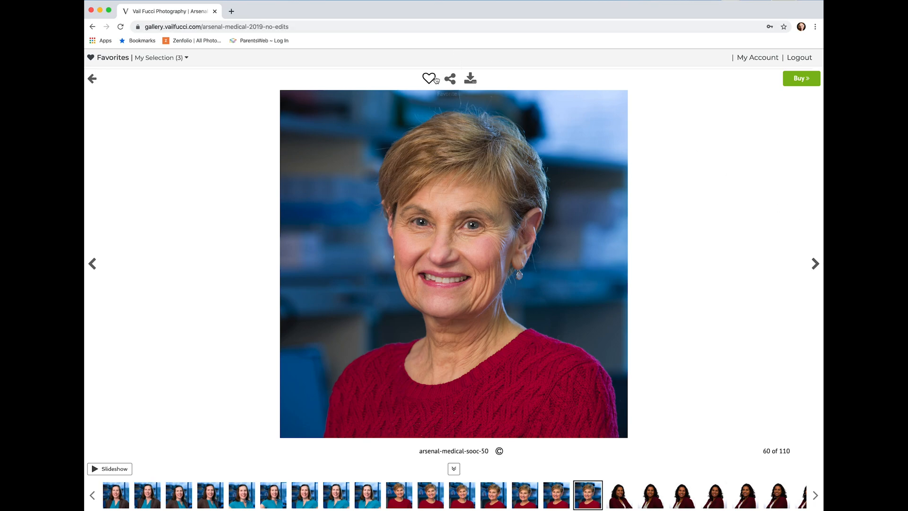
# Favorite the headshot of the woman in red, making My Selection (4), then browse later headshots
pyautogui.click(429, 78)
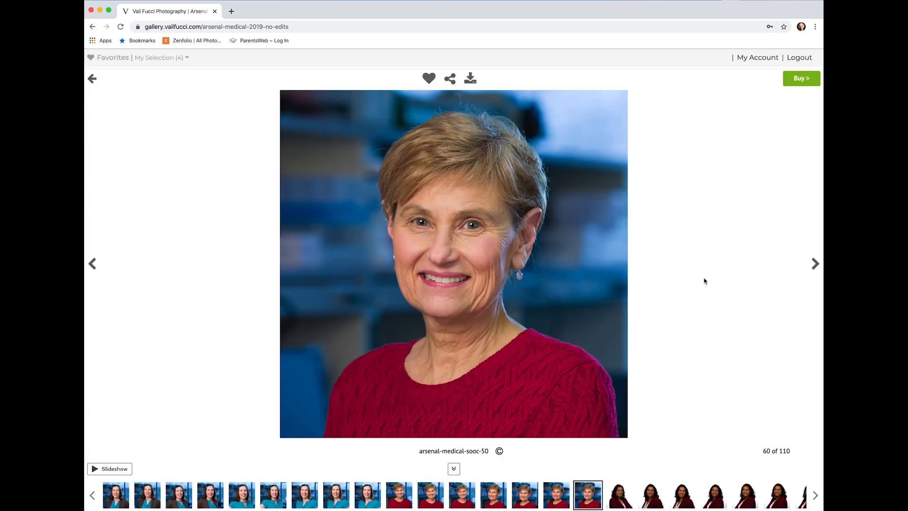
pyautogui.click(815, 264)
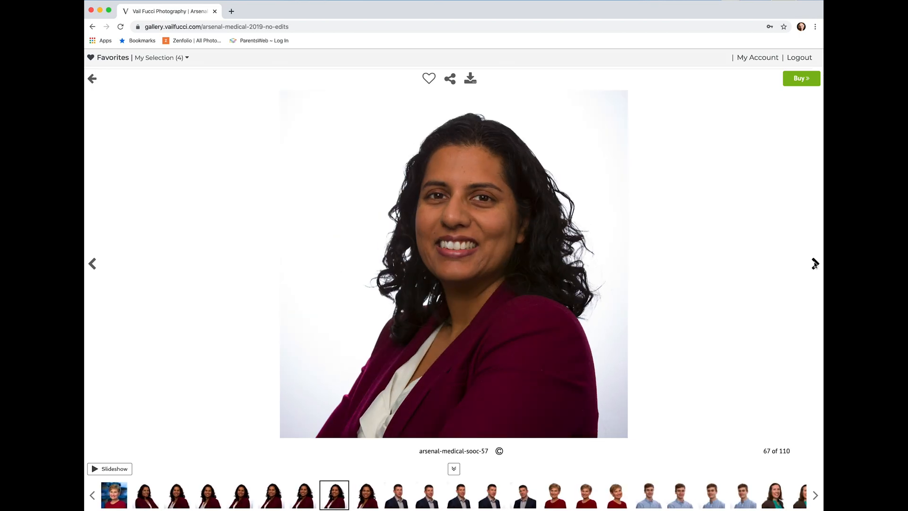
pyautogui.click(813, 263)
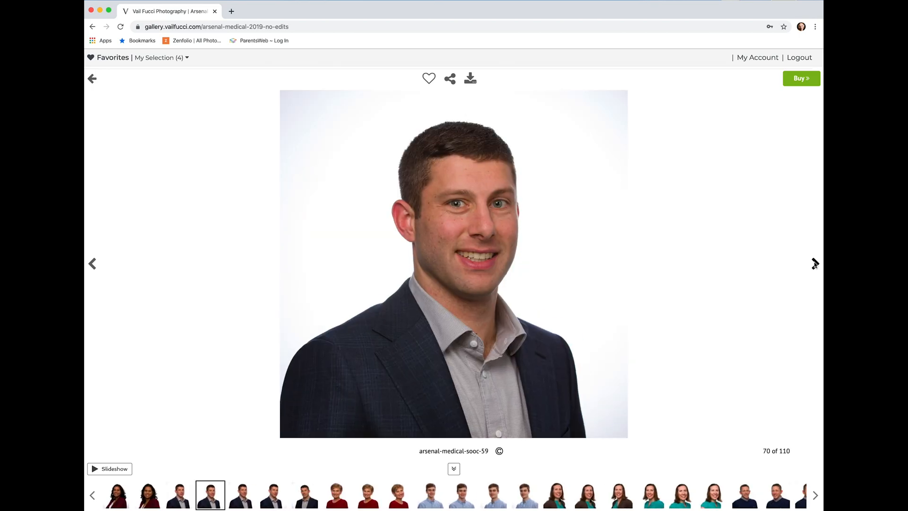